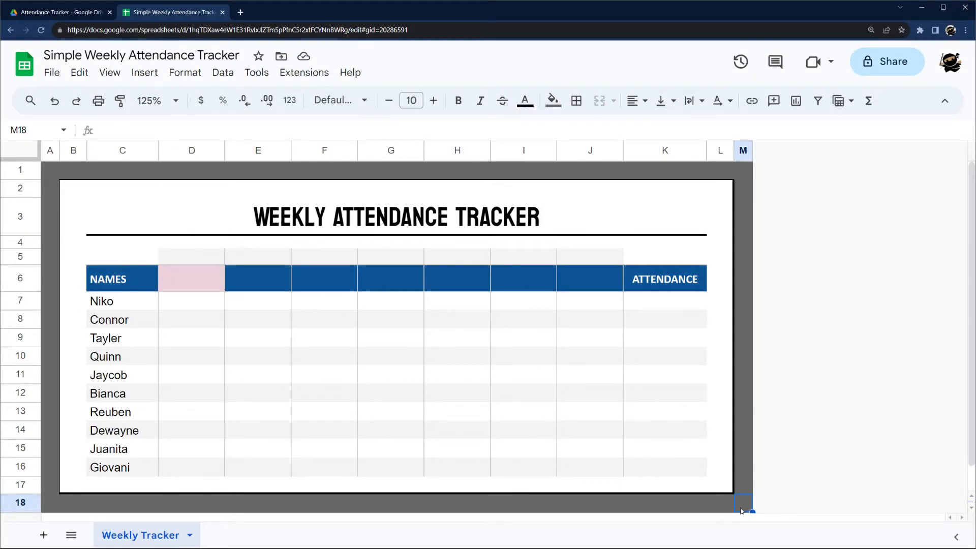
{"action": "mouse_move", "coordinate": [689, 491]}
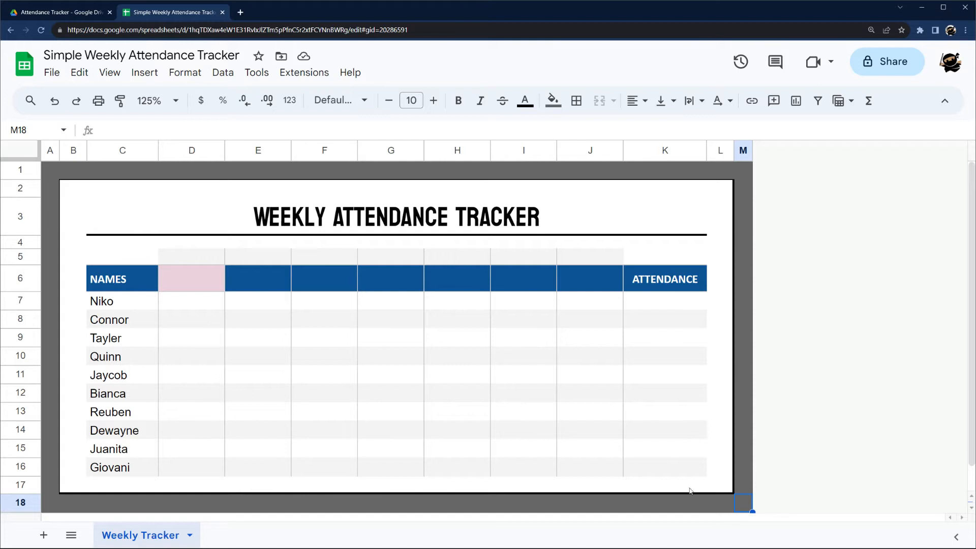
Fill D6:J6 with dates 8/21/23–8/27/23 and reference them with =D6 across D5:J5.
{"action": "left_click_drag", "start_coordinate": [258, 149], "coordinate": [589, 150]}
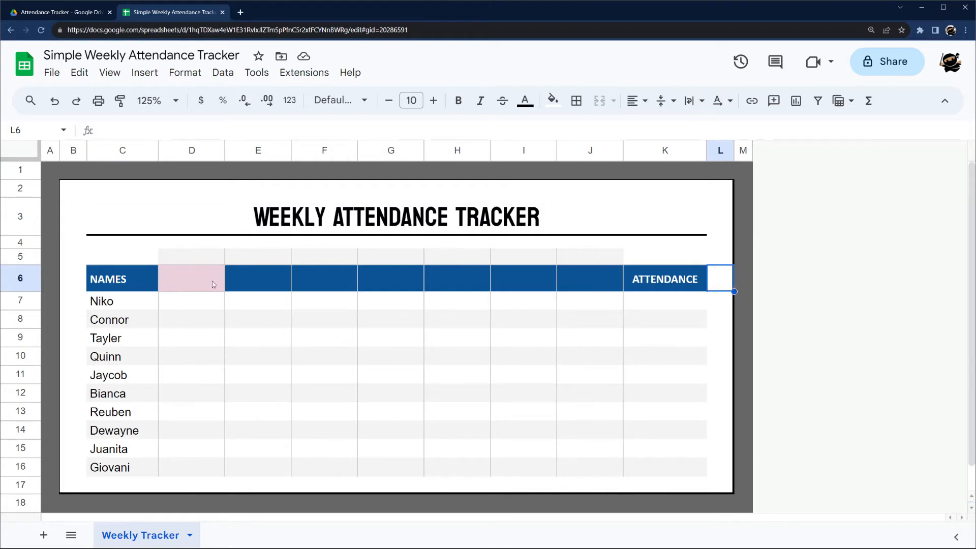
{"action": "left_click_drag", "start_coordinate": [122, 300], "coordinate": [121, 468]}
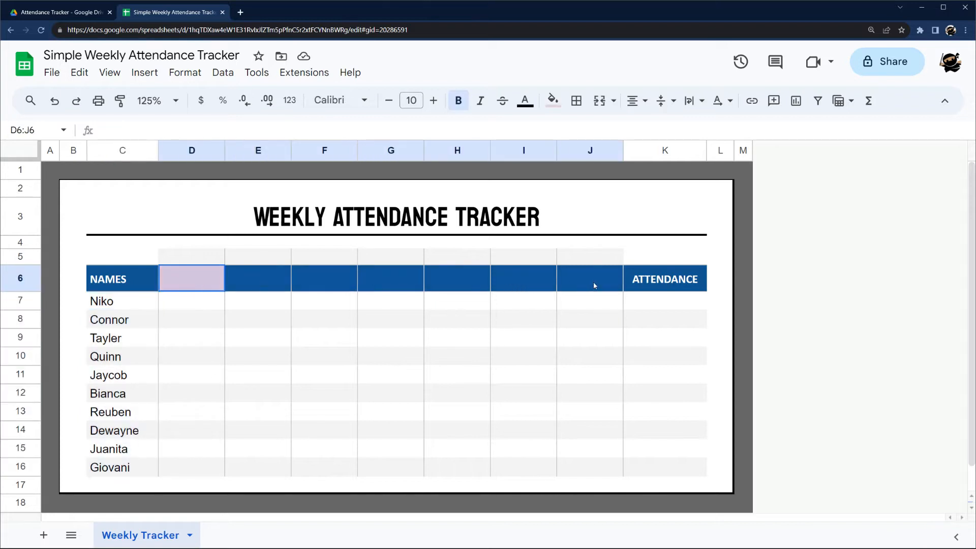
{"action": "left_click", "coordinate": [191, 279]}
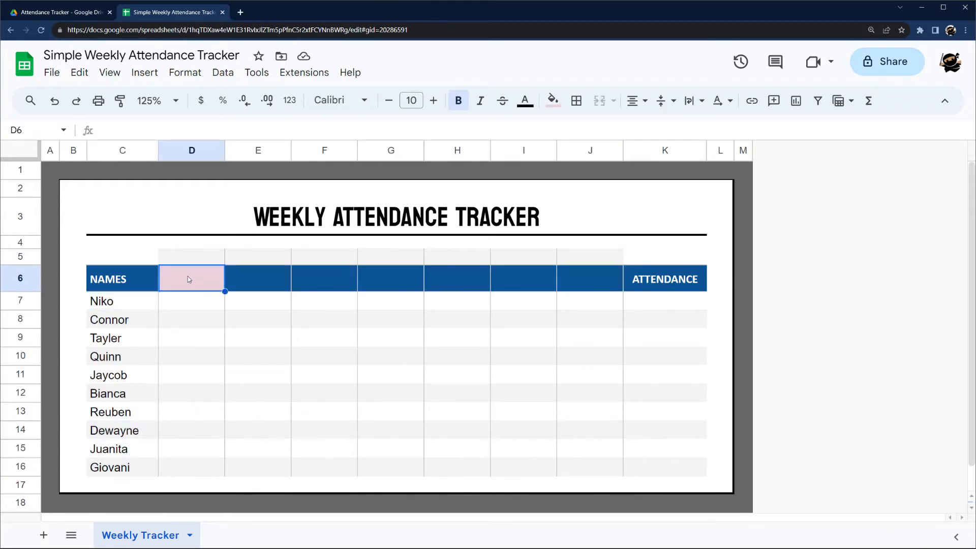
{"action": "type", "text": "8/22/23"}
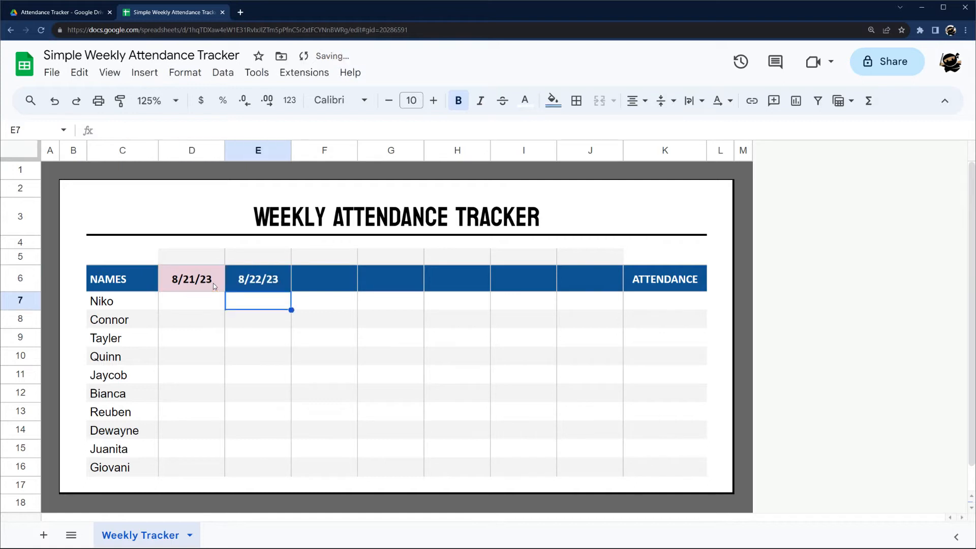
{"action": "left_click", "coordinate": [257, 279]}
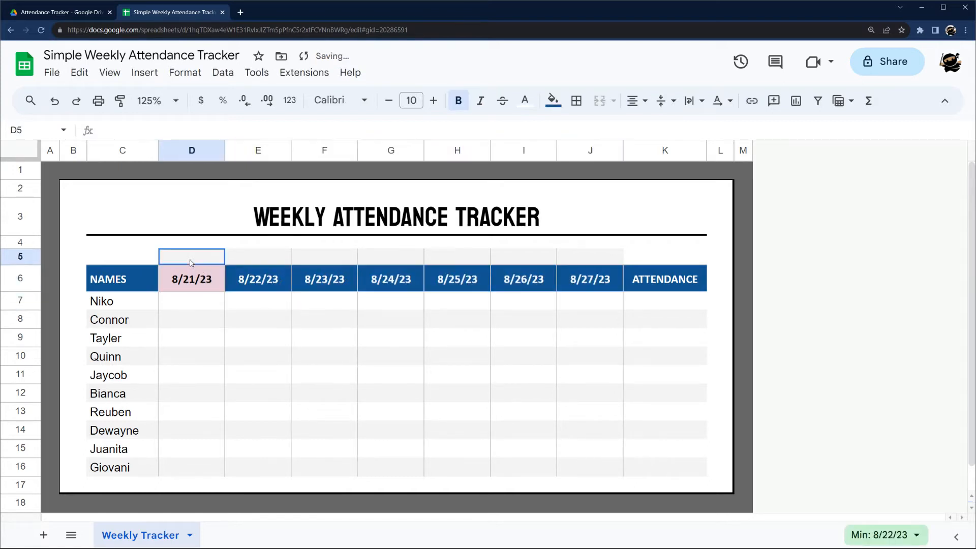
{"action": "left_click", "coordinate": [191, 278]}
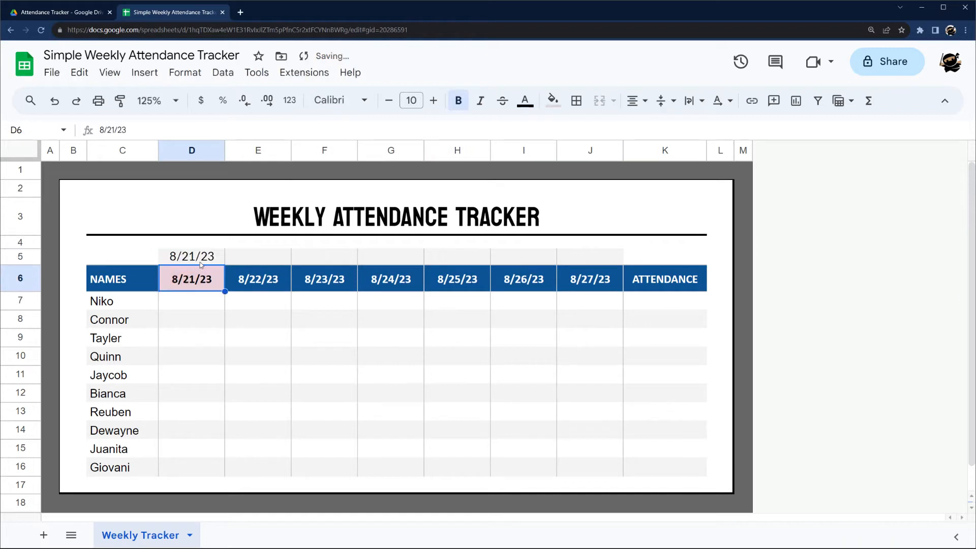
{"action": "left_click", "coordinate": [191, 256]}
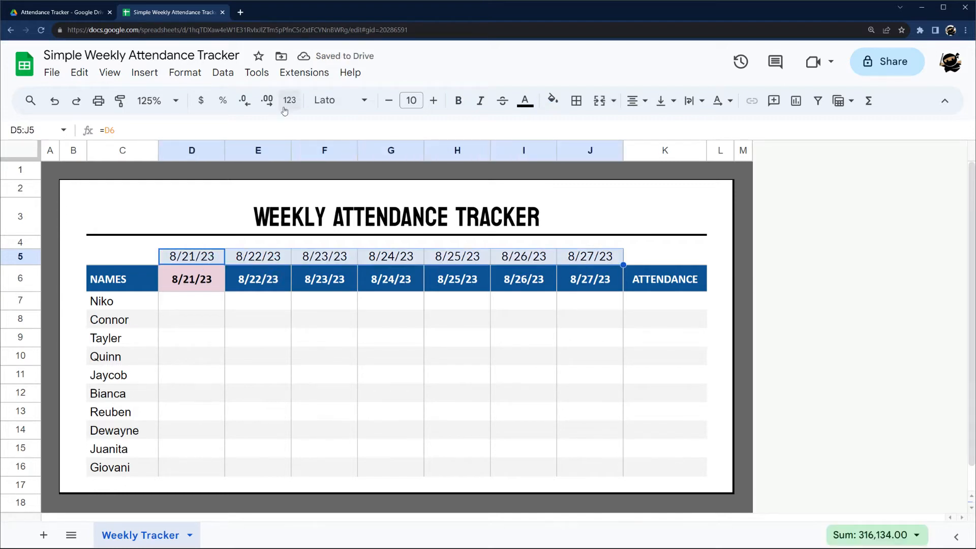
Format D5:J5 with the Day (Tue) custom date format, in italic at font size 8.
{"action": "left_click", "coordinate": [289, 100]}
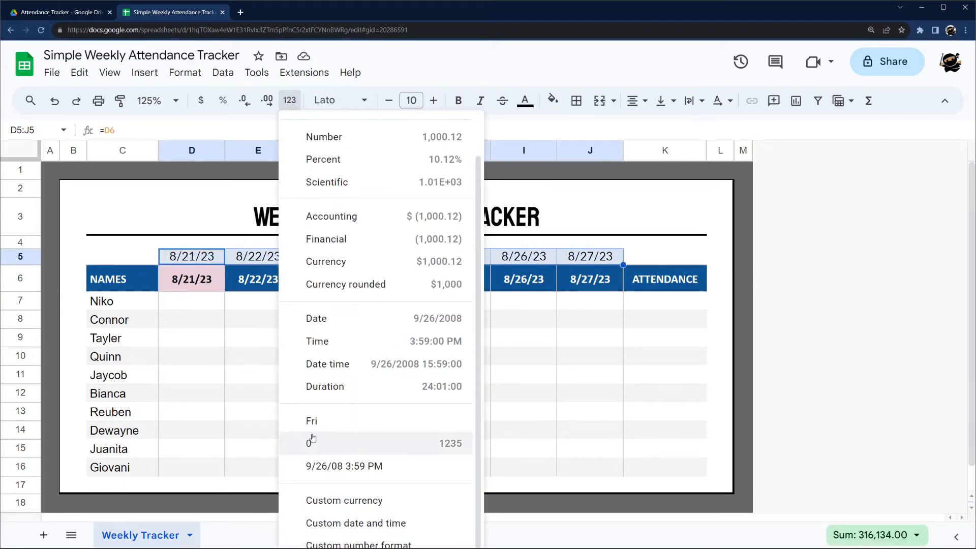
{"action": "mouse_move", "coordinate": [355, 523]}
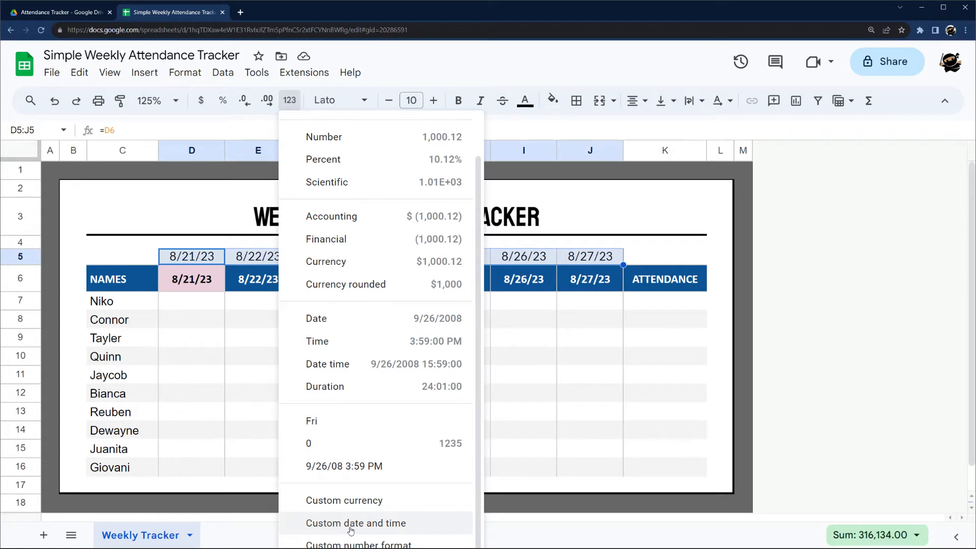
{"action": "left_click", "coordinate": [355, 523]}
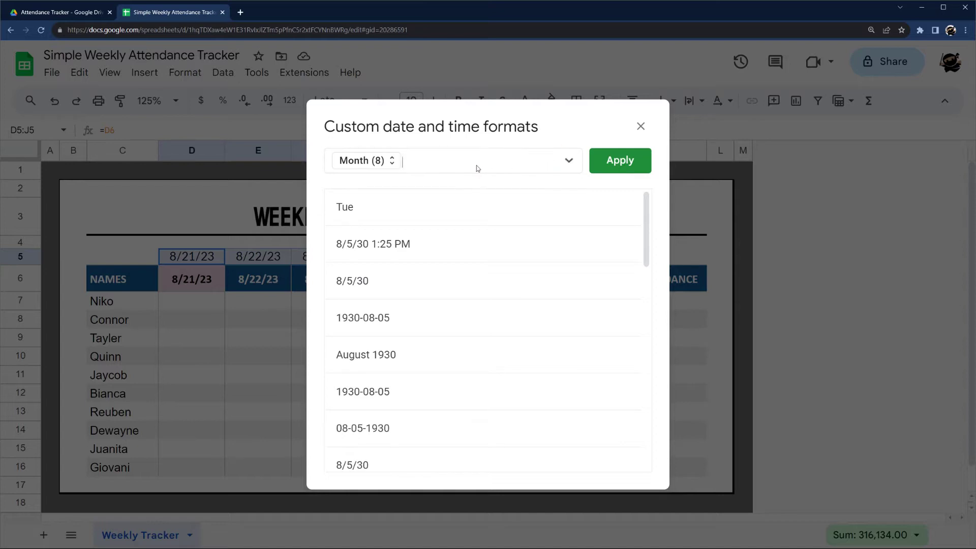
{"action": "left_click", "coordinate": [382, 161]}
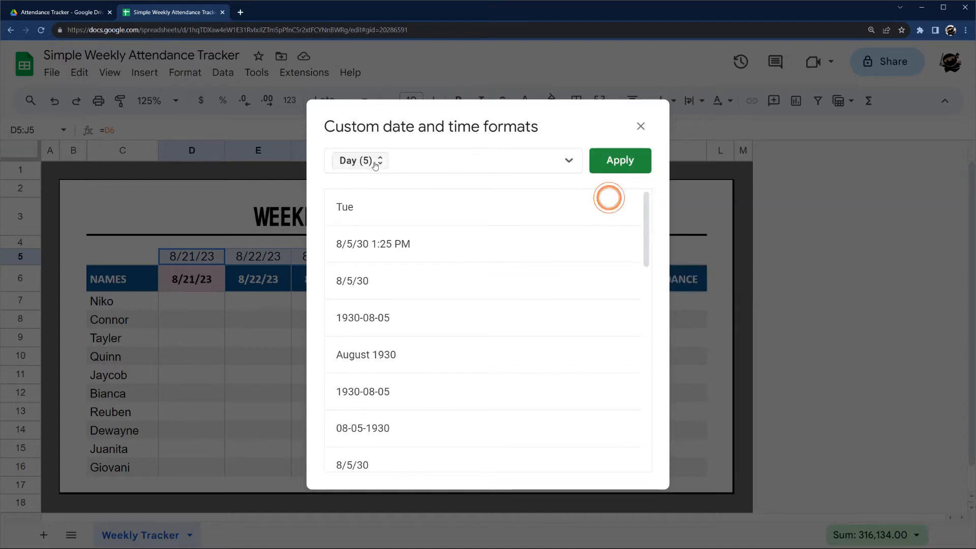
{"action": "left_click", "coordinate": [357, 160]}
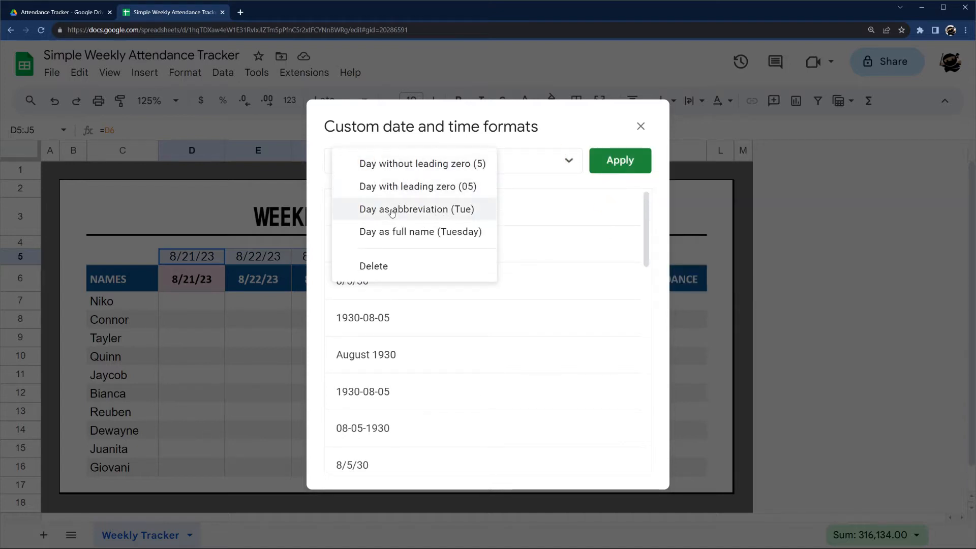
{"action": "mouse_move", "coordinate": [448, 231]}
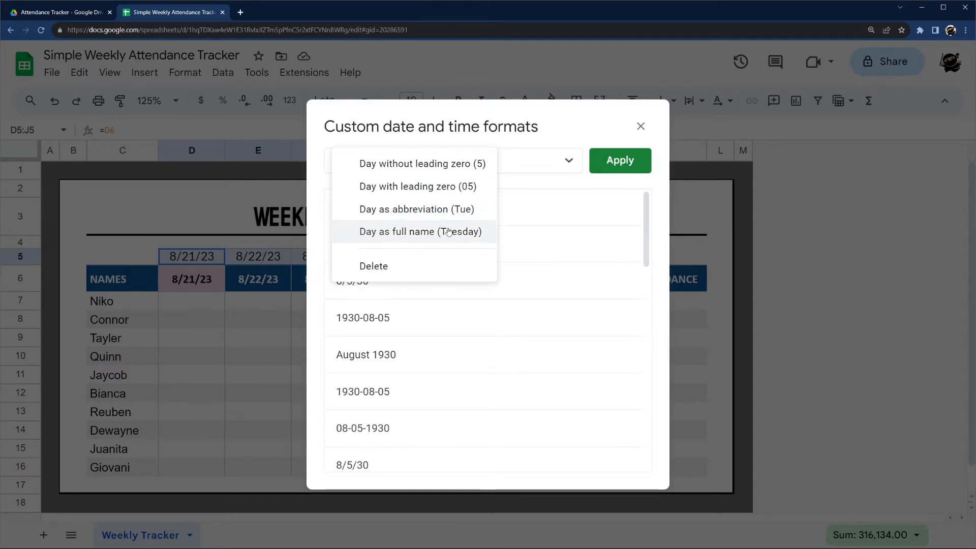
{"action": "left_click", "coordinate": [416, 209]}
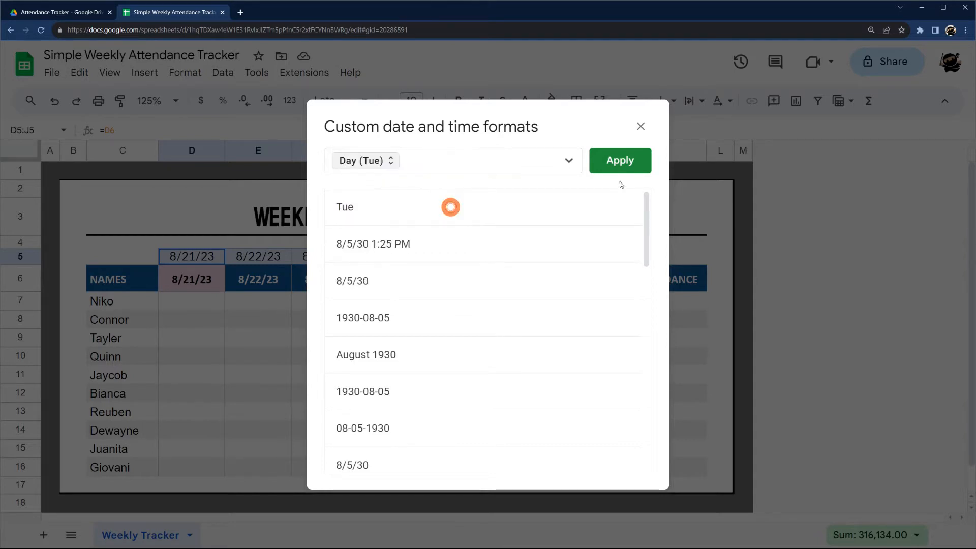
{"action": "left_click", "coordinate": [619, 160]}
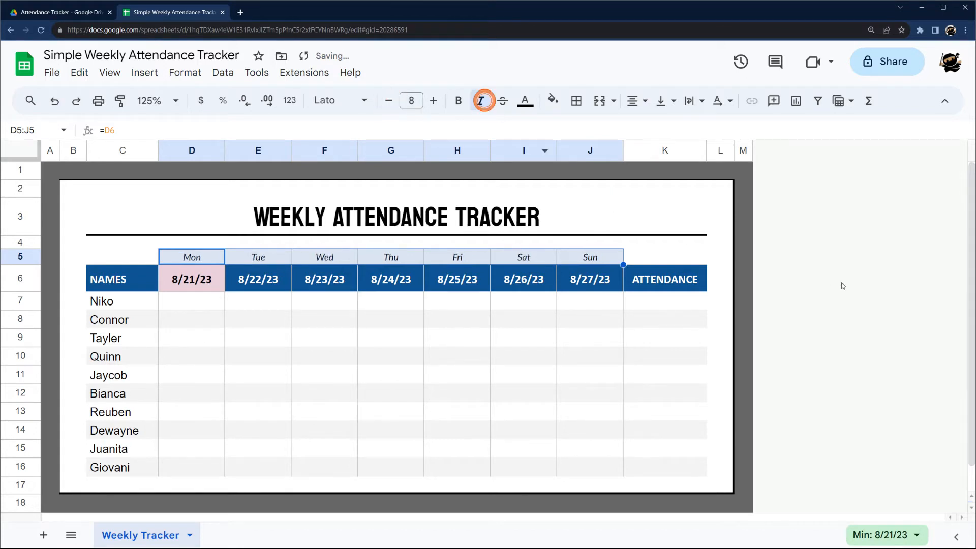
{"action": "left_click", "coordinate": [742, 279]}
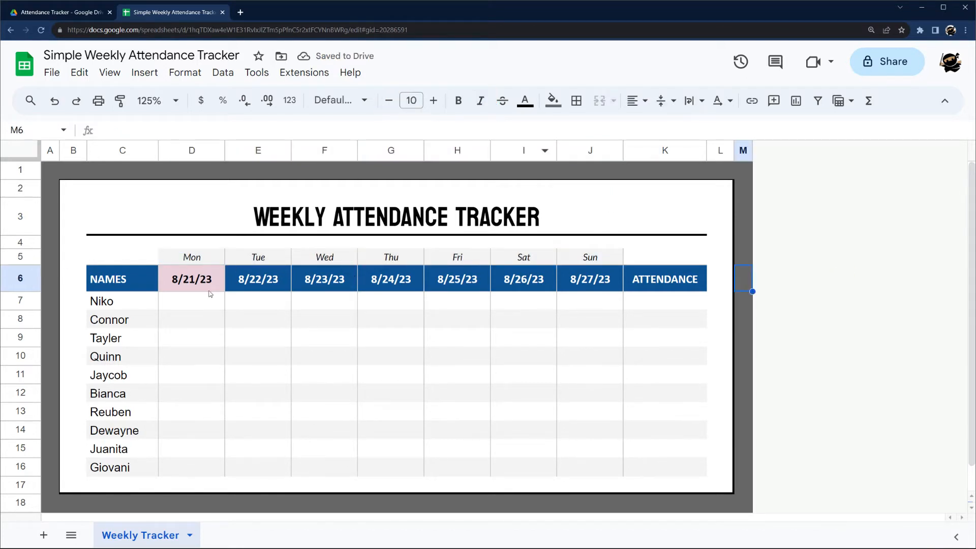
Copy the names in C7:C16 and create a linked form, Simple Weekly Attendance Tracker.
{"action": "left_click", "coordinate": [192, 256]}
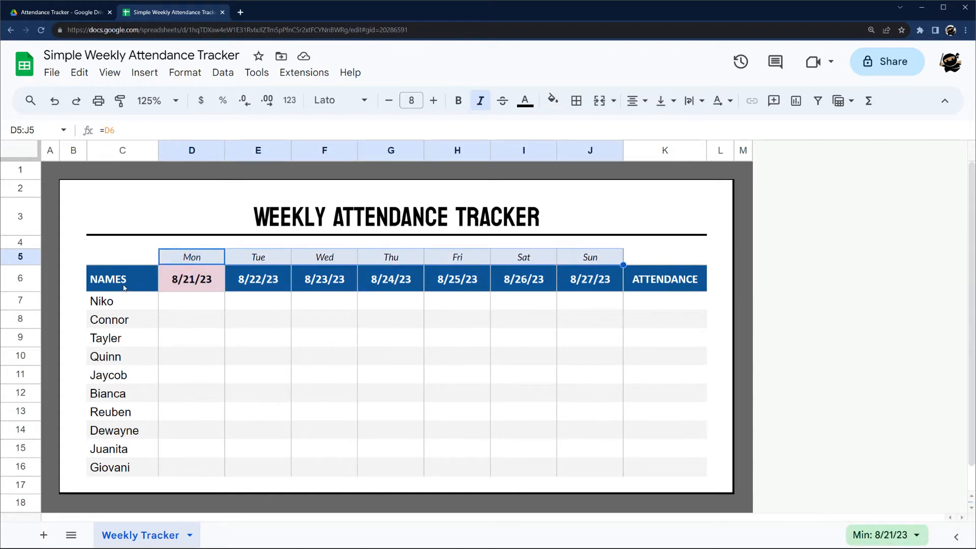
{"action": "mouse_move", "coordinate": [150, 198]}
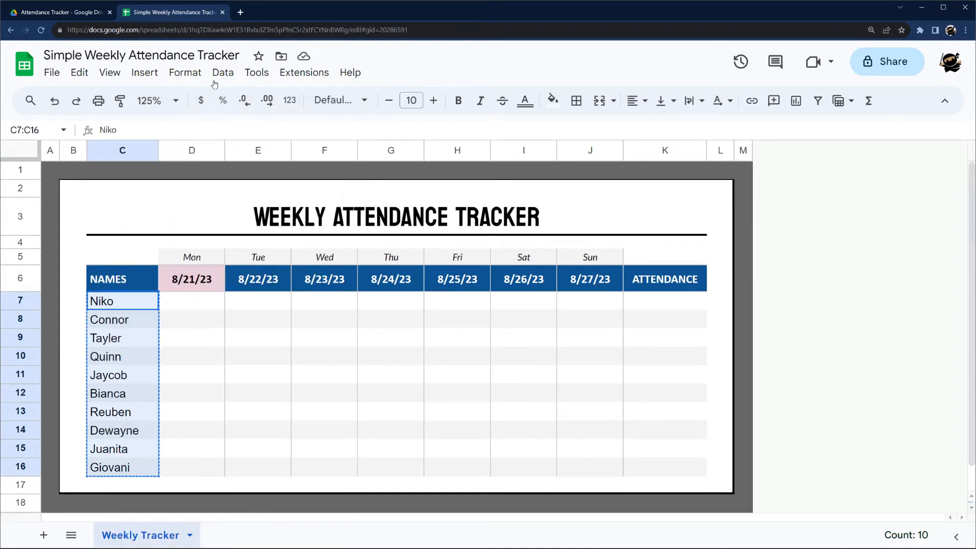
{"action": "left_click", "coordinate": [256, 73]}
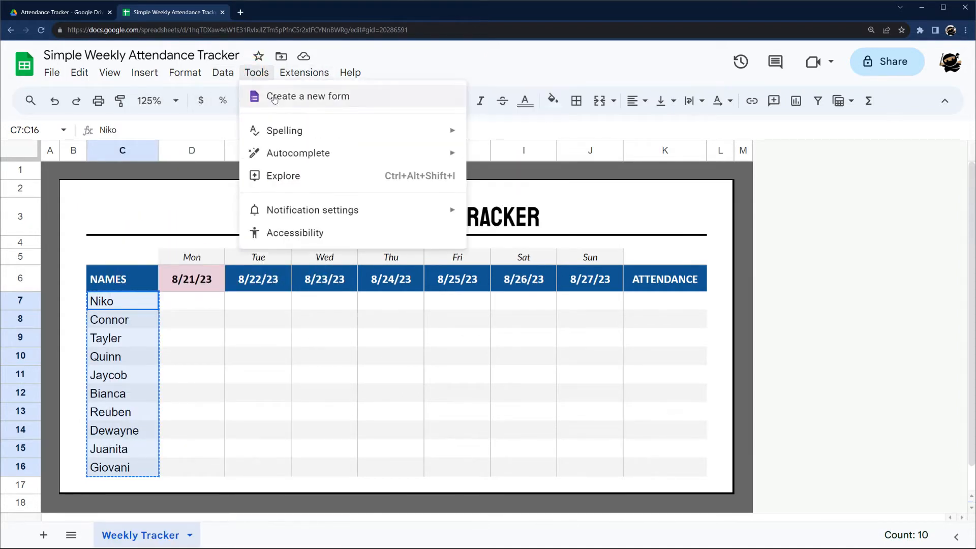
{"action": "left_click", "coordinate": [308, 96]}
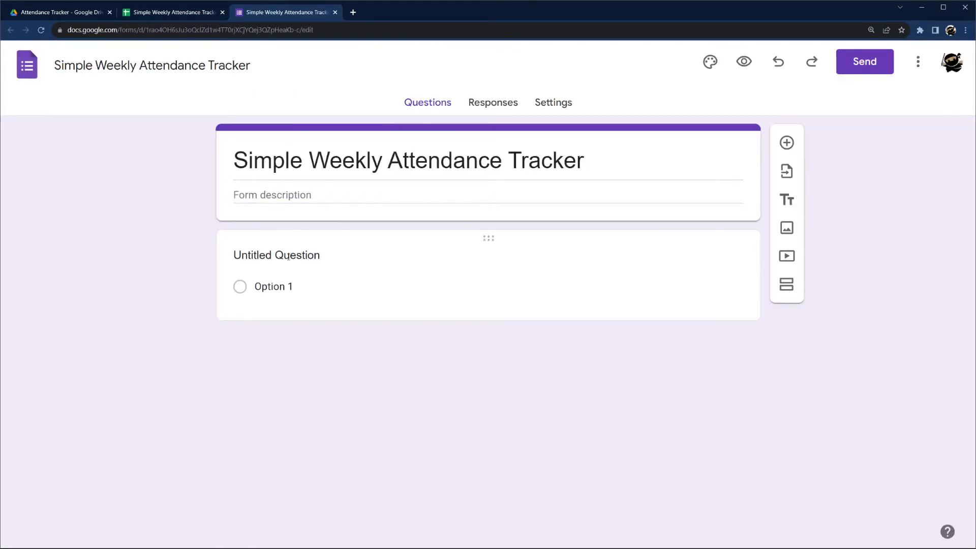
Dismiss the Forms tour, title the question 'Select Name', and add the student names as dropdown options.
{"action": "left_click", "coordinate": [276, 255]}
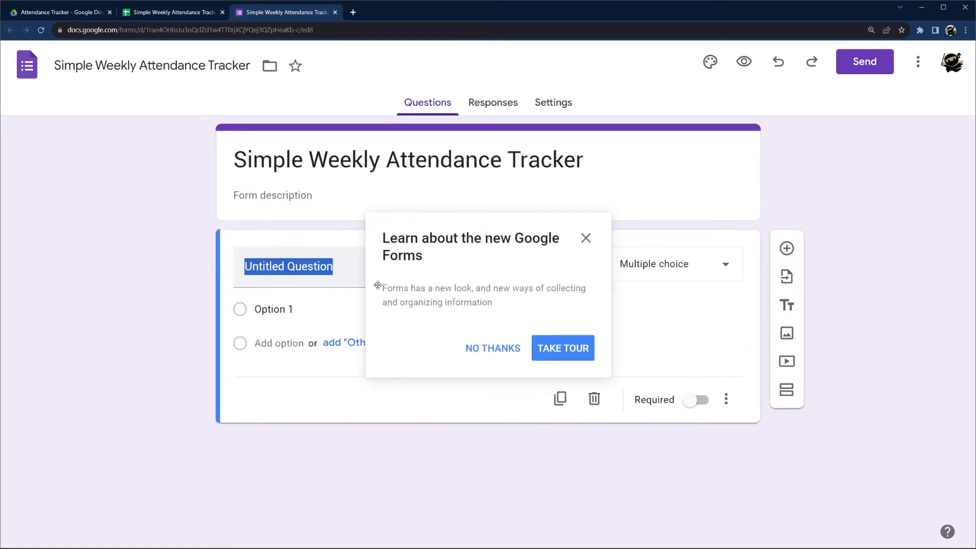
{"action": "left_click", "coordinate": [493, 348]}
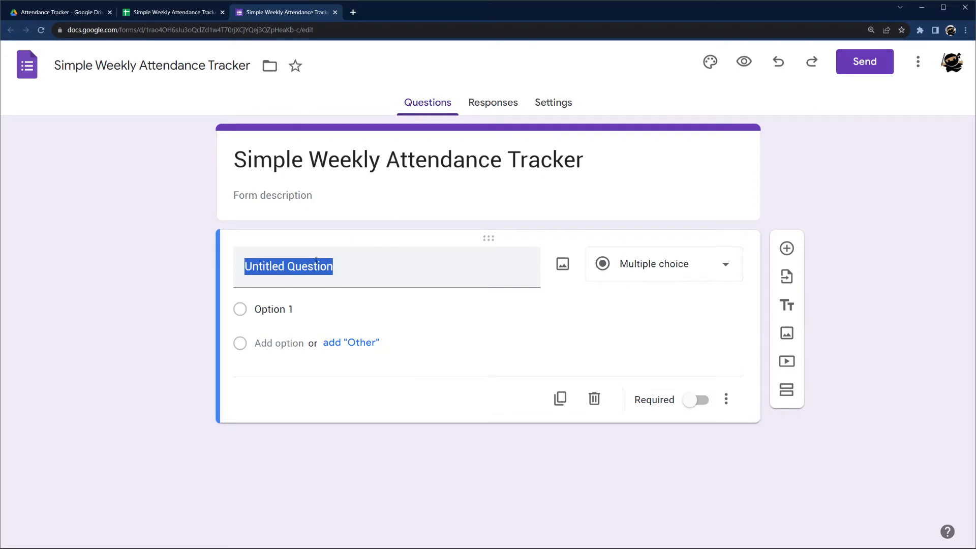
{"action": "type", "text": "Select Name"}
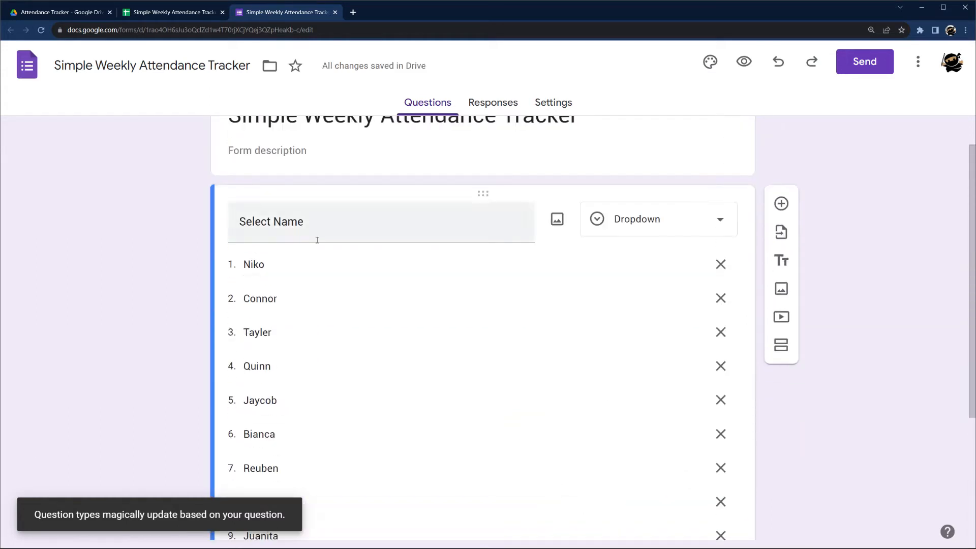
{"action": "scroll", "scroll_direction": "down", "scroll_amount": 3}
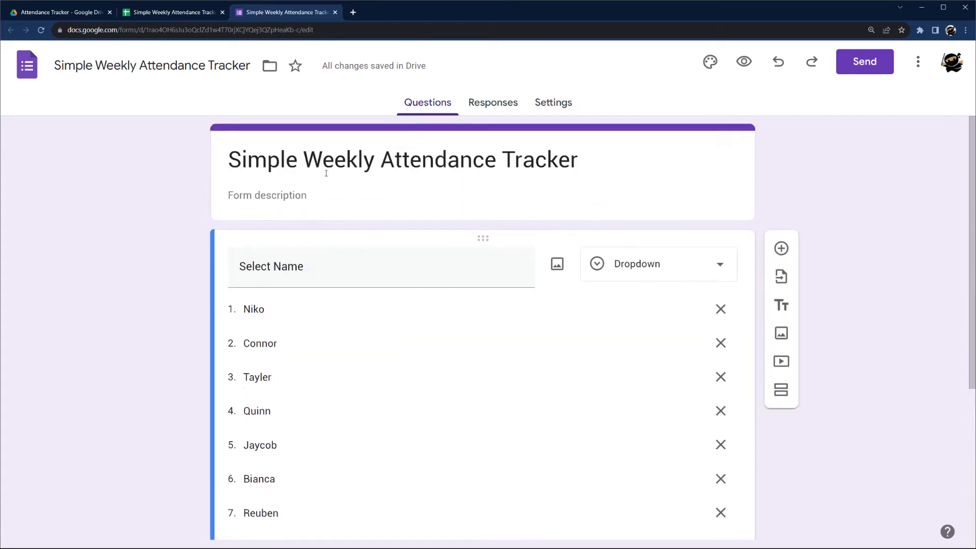
{"action": "mouse_move", "coordinate": [459, 133]}
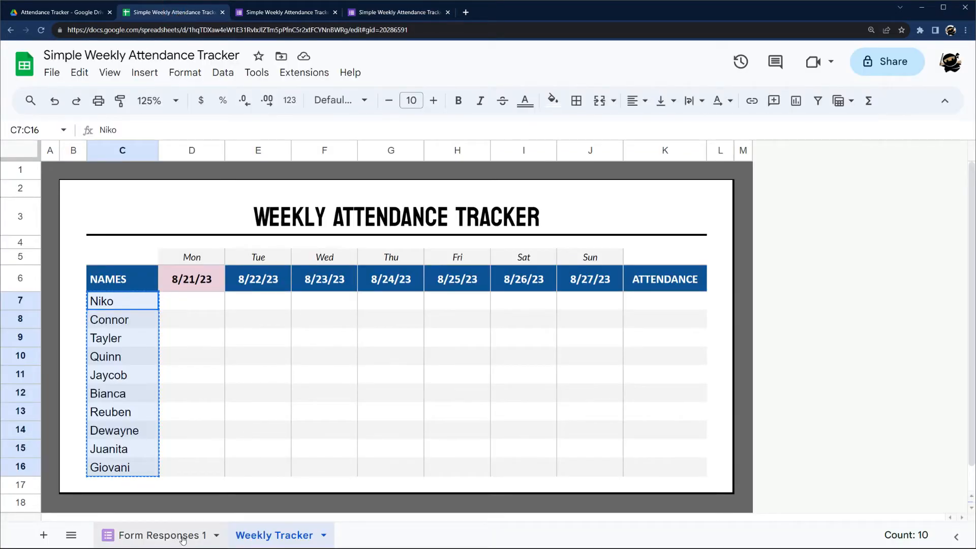
On Form Responses 1, delete unused columns C through AA, keeping Timestamp and Select Name.
{"action": "left_click", "coordinate": [162, 535]}
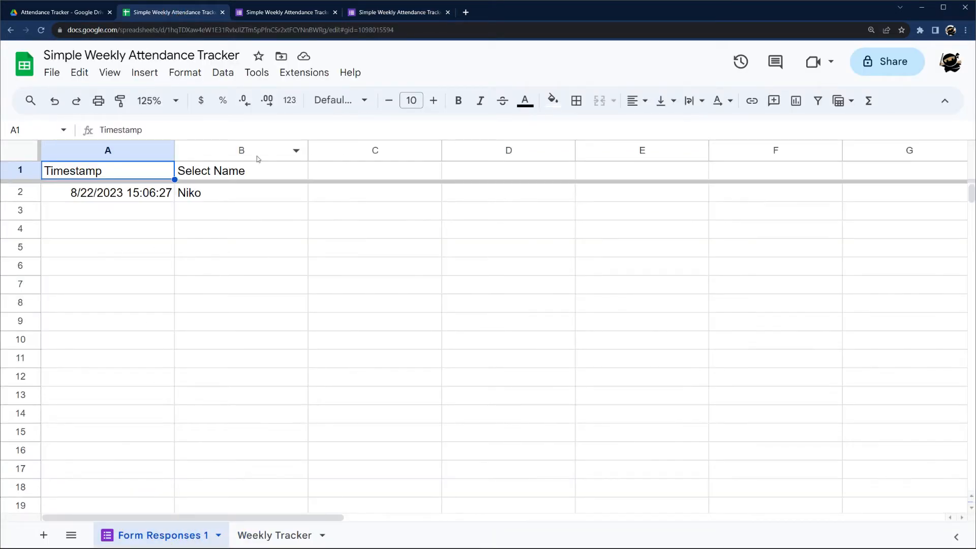
{"action": "left_click", "coordinate": [108, 150]}
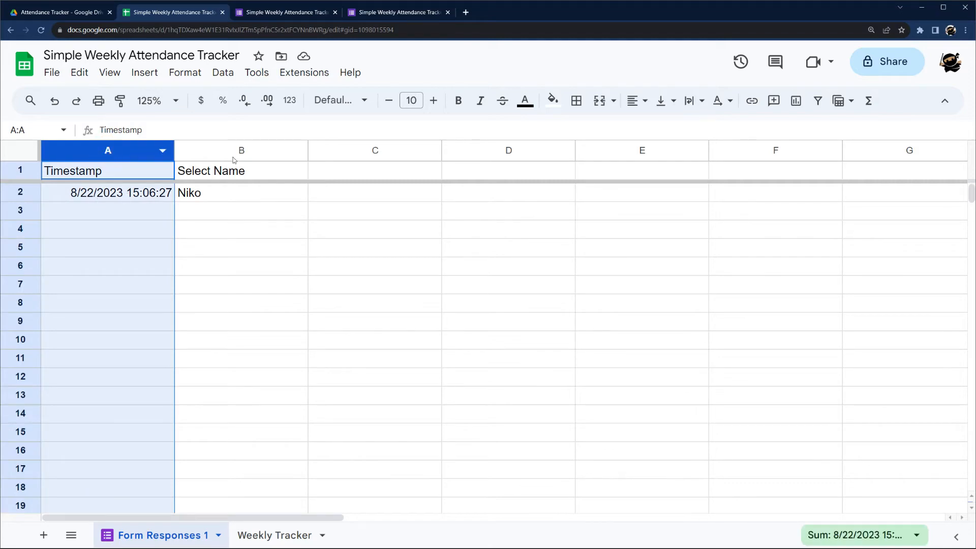
{"action": "left_click", "coordinate": [241, 150]}
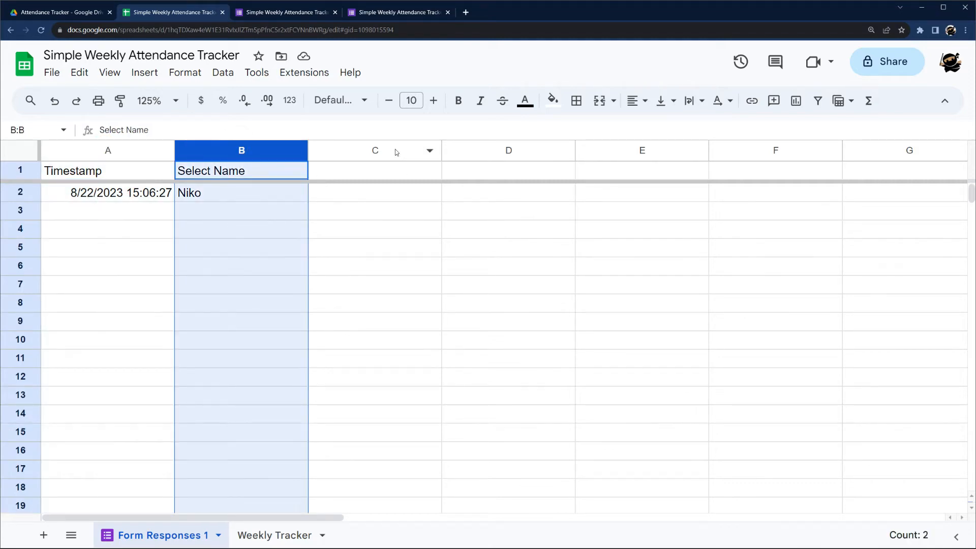
{"action": "right_click", "coordinate": [374, 151]}
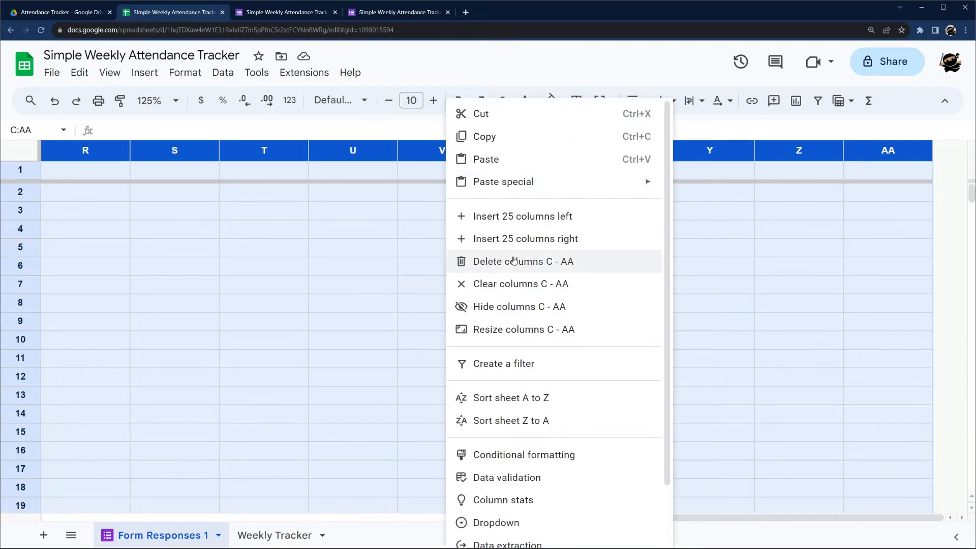
{"action": "left_click", "coordinate": [523, 262]}
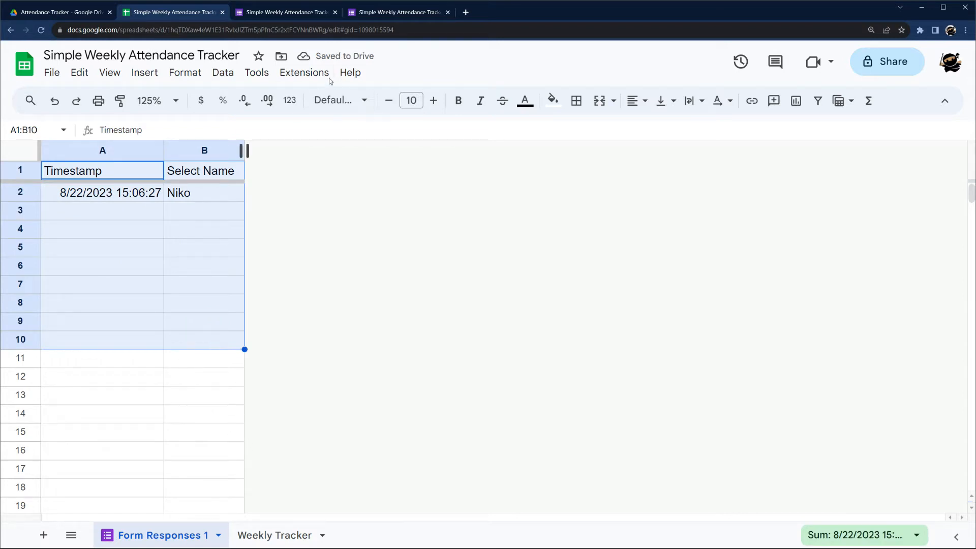
Submit another response, close the confirmation page, and review the ten-name dropdown.
{"action": "left_click", "coordinate": [403, 12]}
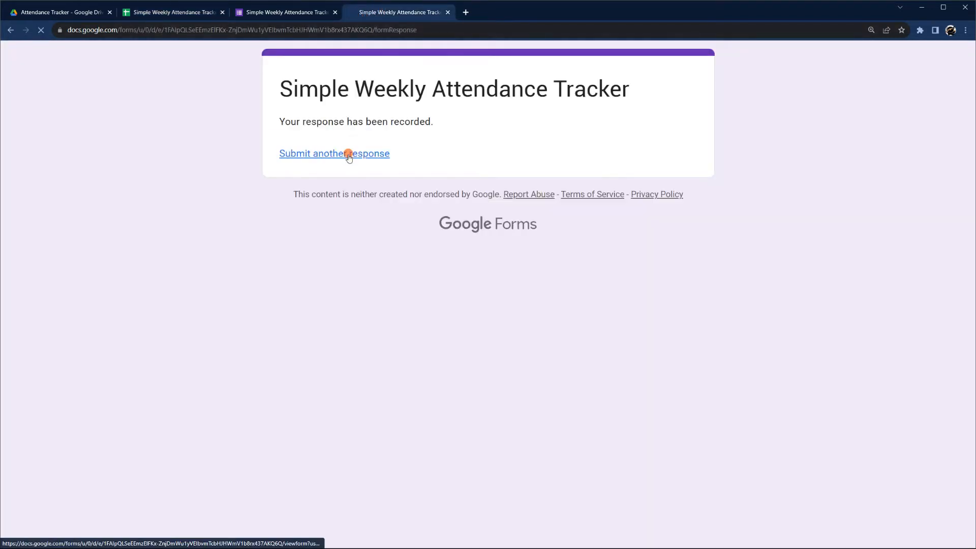
{"action": "left_click", "coordinate": [335, 154]}
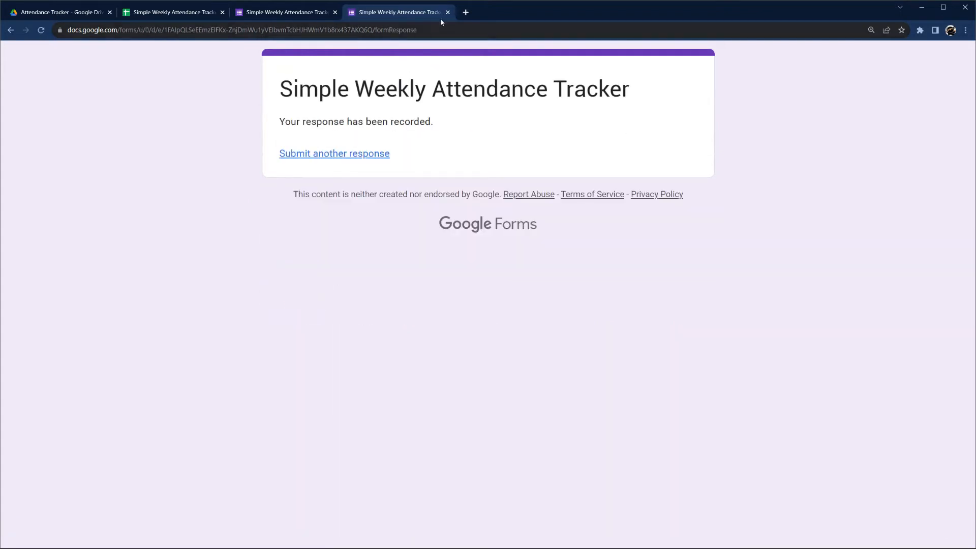
{"action": "left_click", "coordinate": [447, 12]}
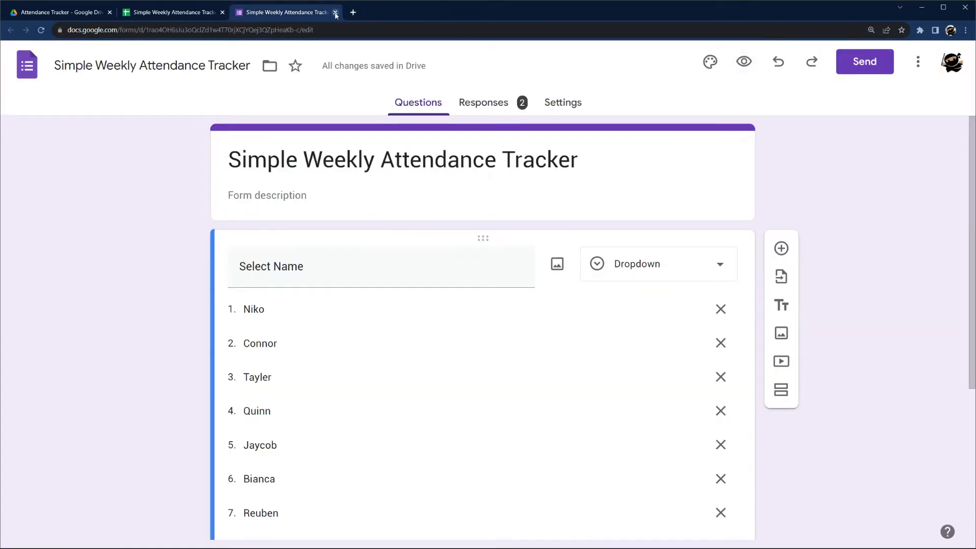
{"action": "left_click", "coordinate": [352, 266]}
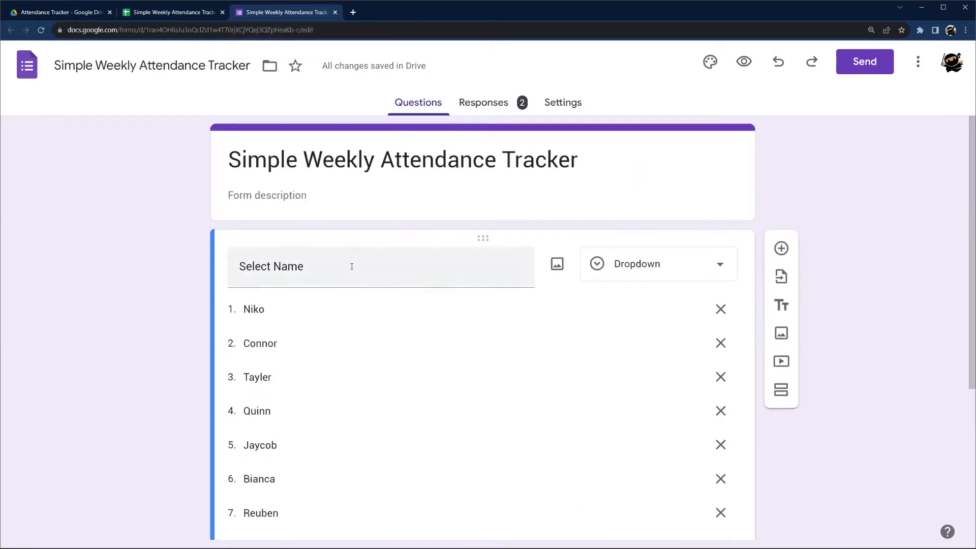
{"action": "scroll", "scroll_direction": "down", "scroll_amount": 3}
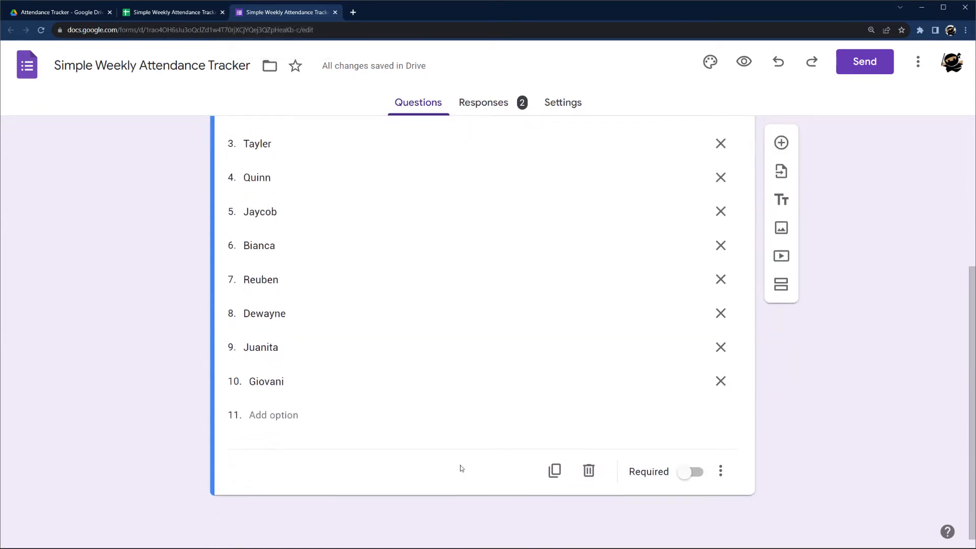
{"action": "mouse_move", "coordinate": [763, 432]}
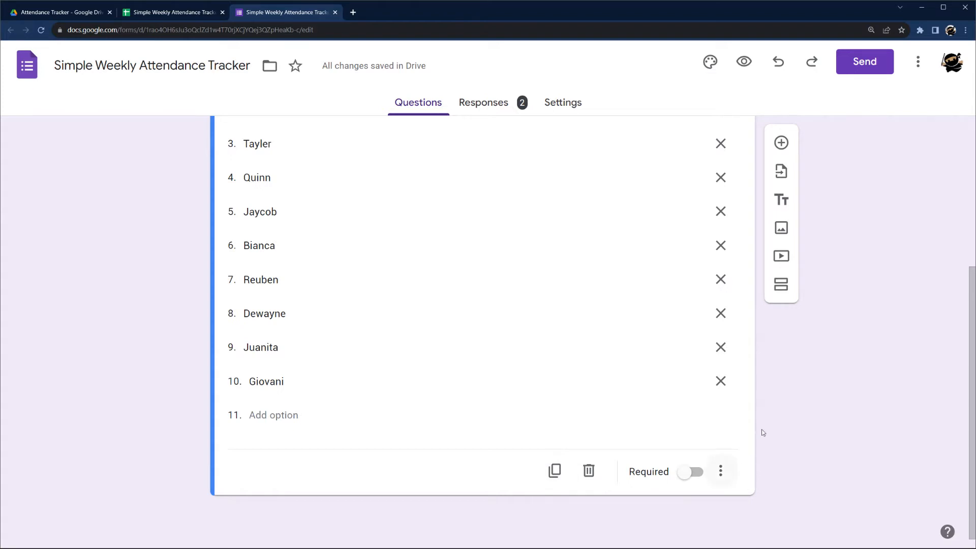
{"action": "mouse_move", "coordinate": [781, 143]}
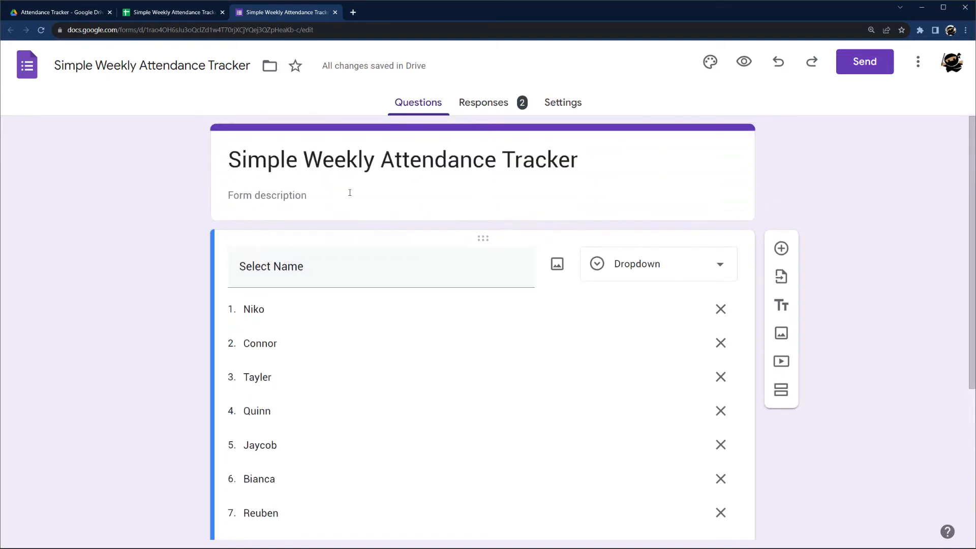
{"action": "mouse_move", "coordinate": [344, 207]}
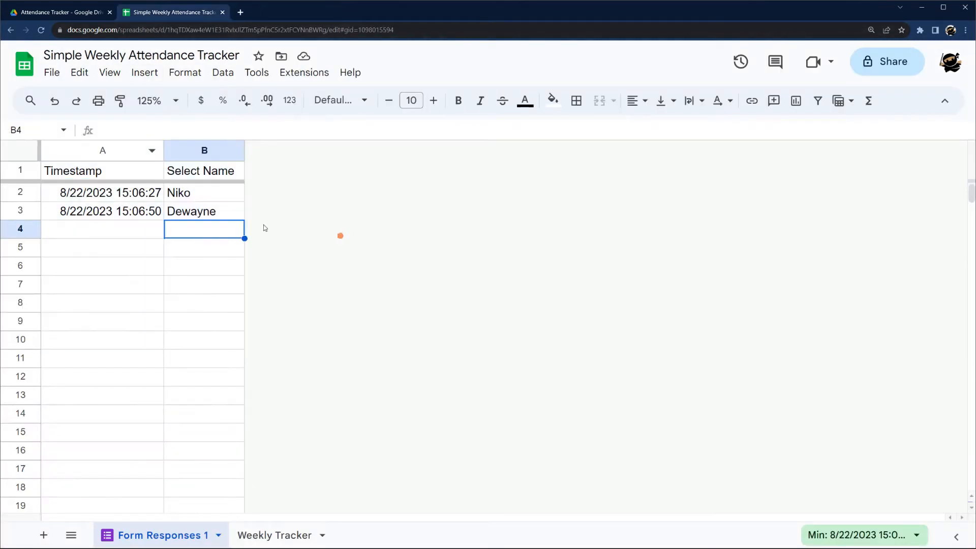
Check the two response timestamps, then start a formula in Niko's Monday cell D7 on Weekly Tracker.
{"action": "left_click", "coordinate": [203, 149]}
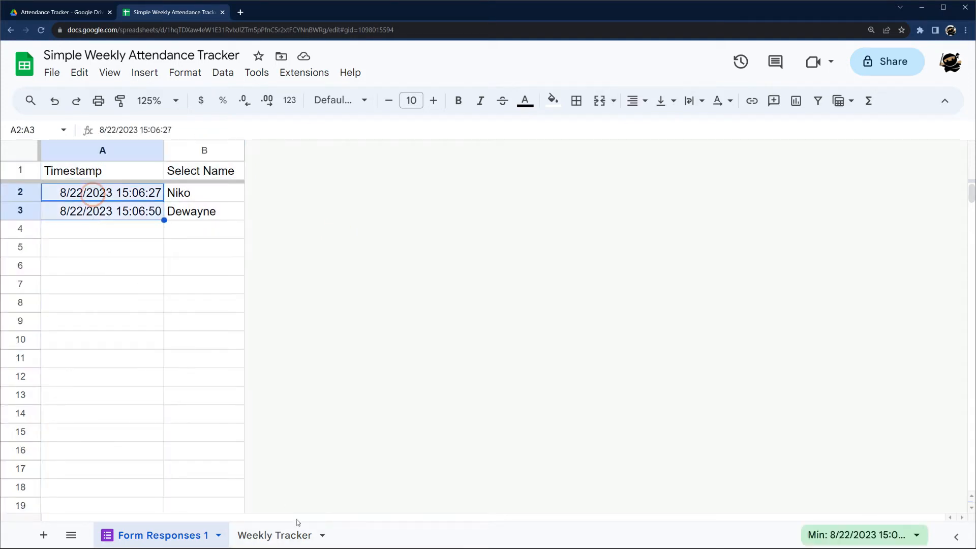
{"action": "left_click", "coordinate": [275, 534]}
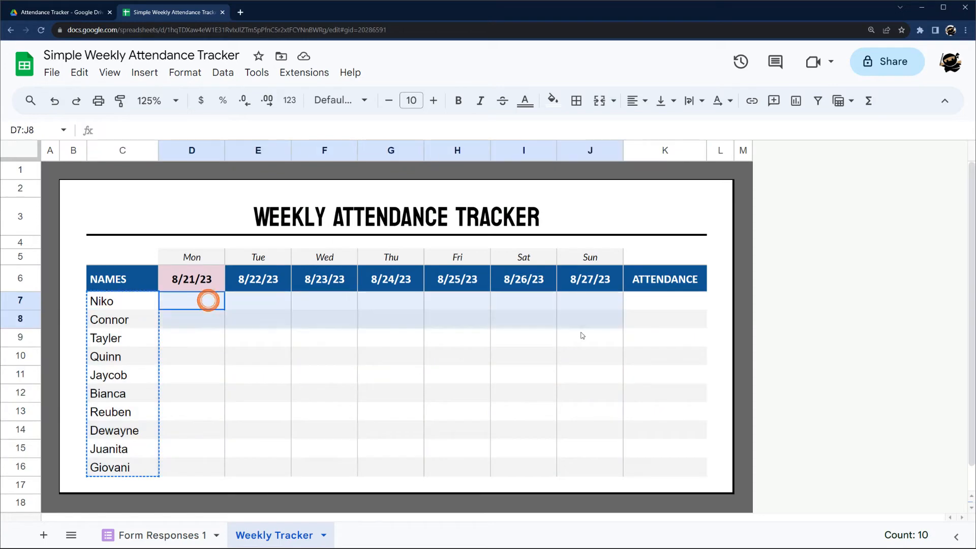
{"action": "left_click", "coordinate": [191, 301]}
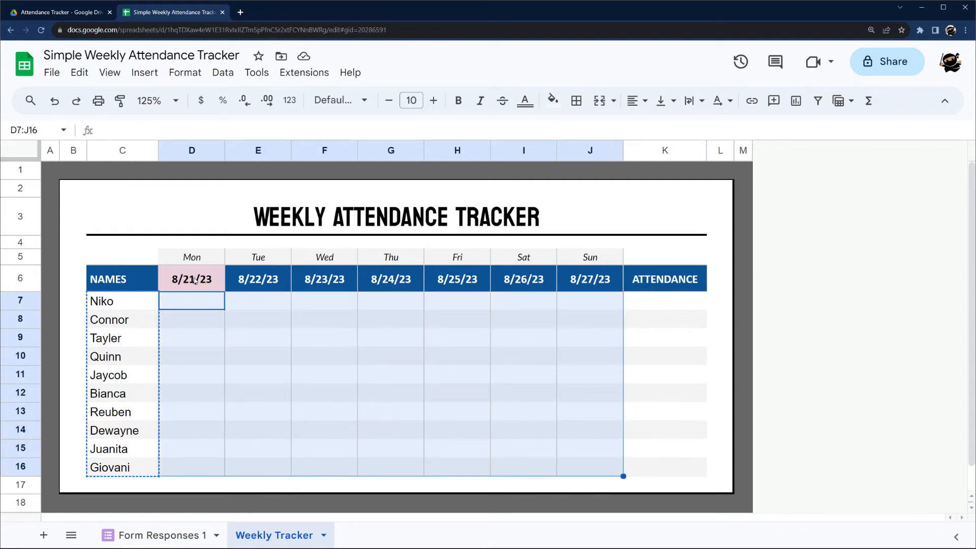
{"action": "left_click", "coordinate": [191, 279]}
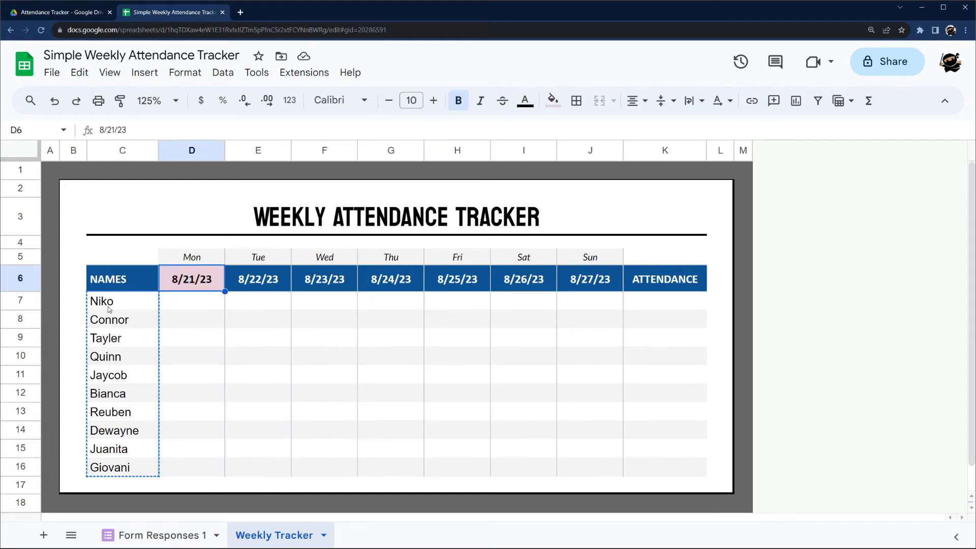
{"action": "left_click", "coordinate": [108, 302]}
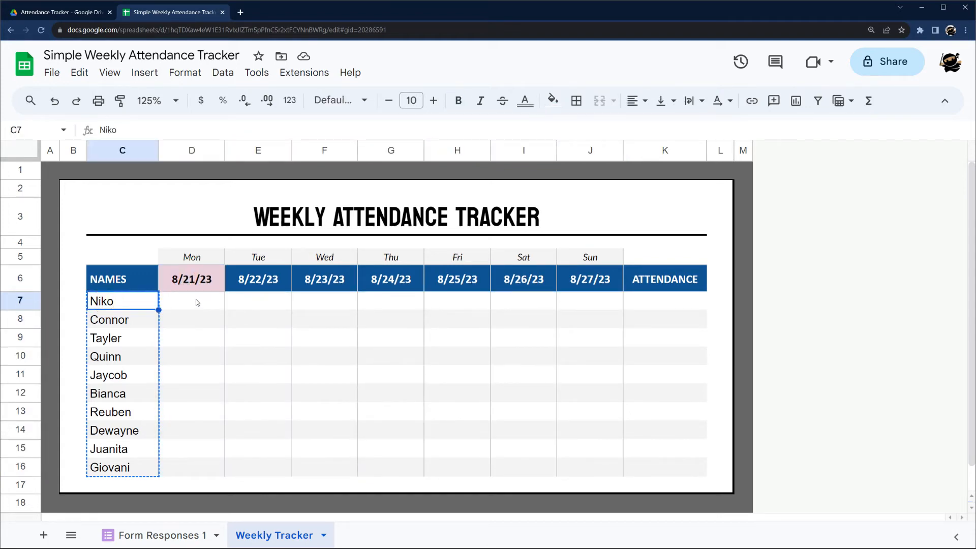
{"action": "left_click", "coordinate": [190, 302]}
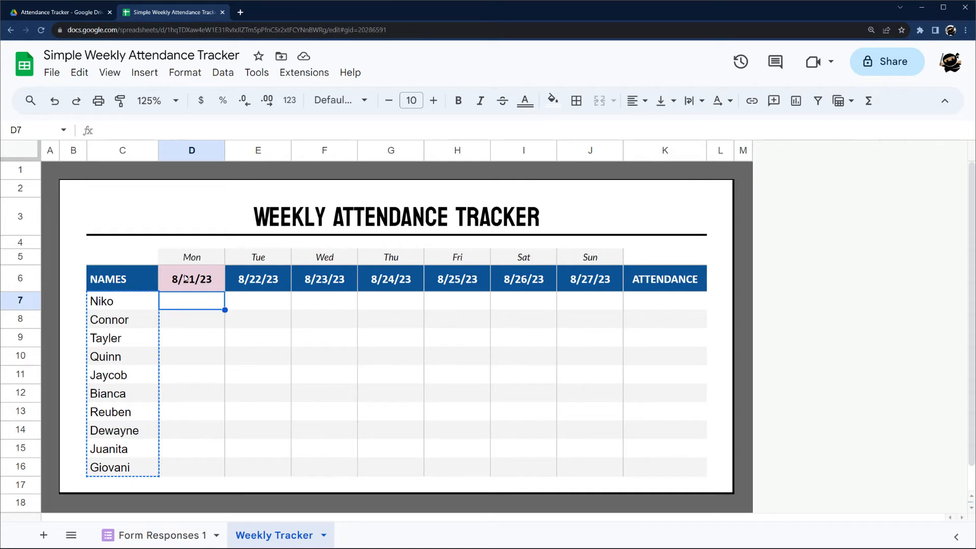
{"action": "type", "text": "="}
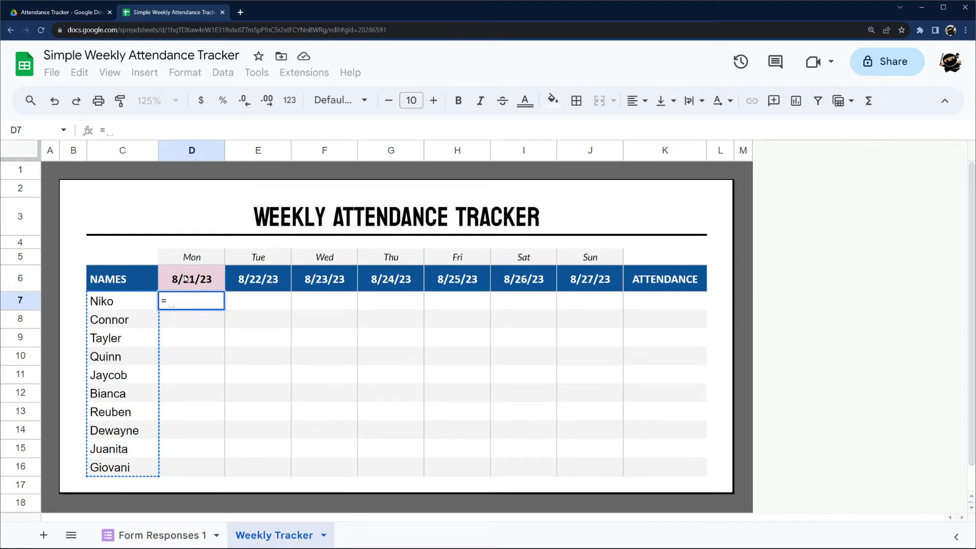
In D7, COUNTIFS Form Responses 1 names matching C7 with timestamps between D6 and D6+1.
{"action": "type", "text": "countif"}
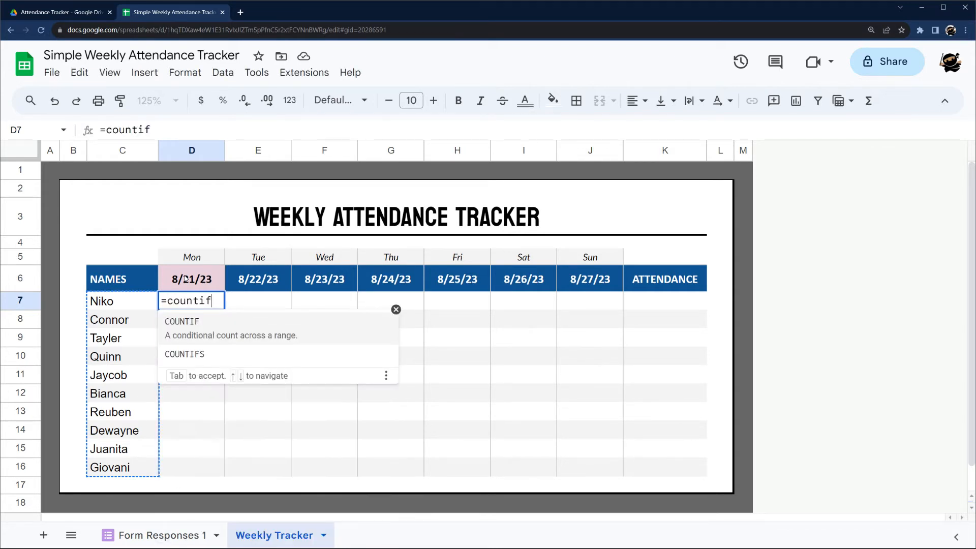
{"action": "left_click", "coordinate": [185, 354]}
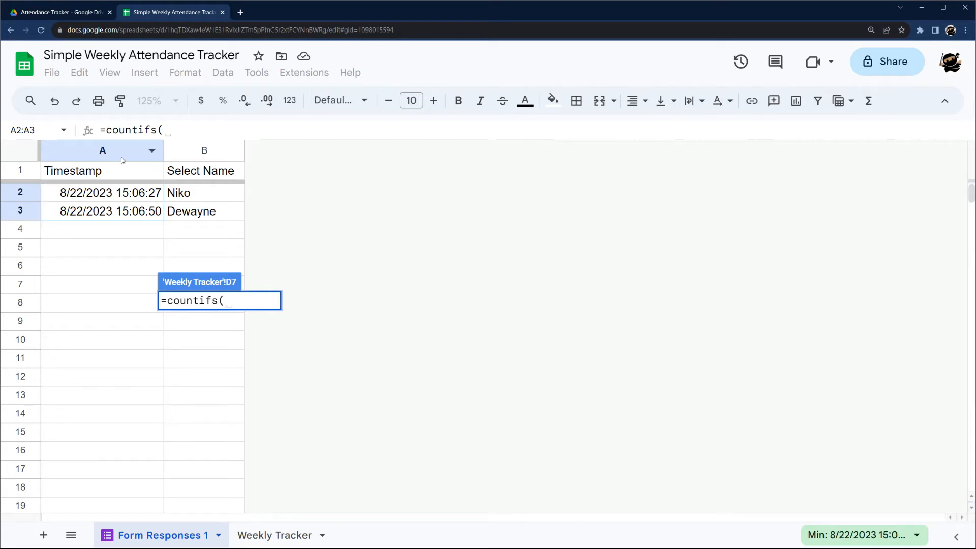
{"action": "left_click", "coordinate": [203, 150]}
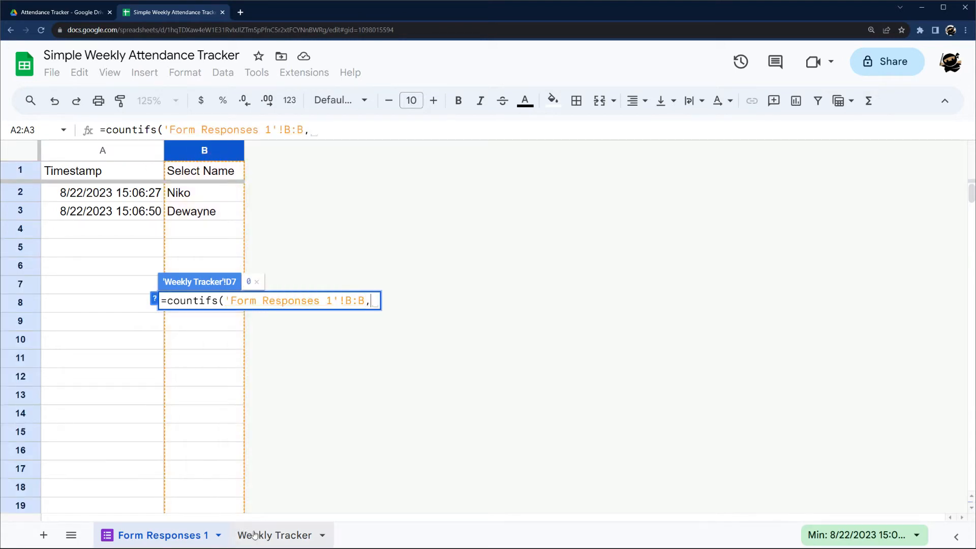
{"action": "left_click", "coordinate": [274, 535]}
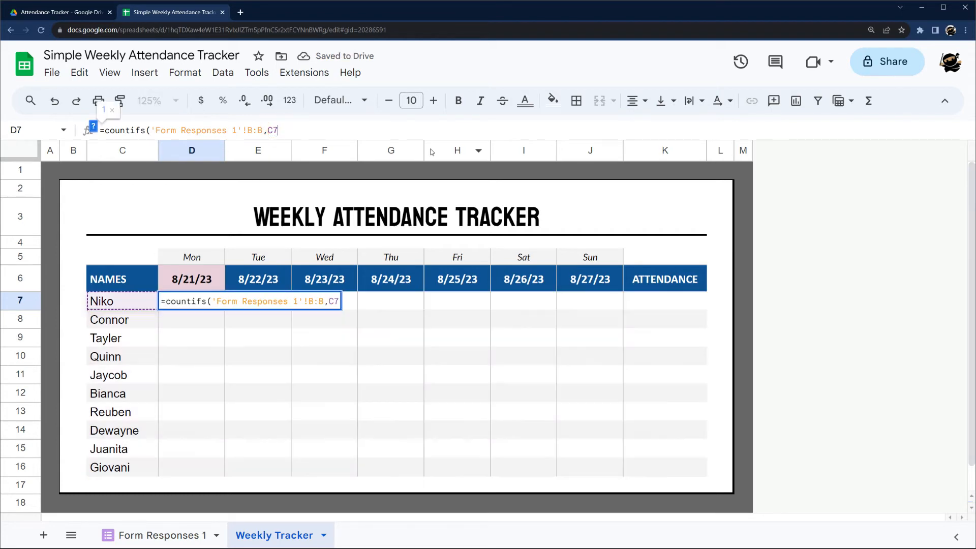
{"action": "type", "text": ","}
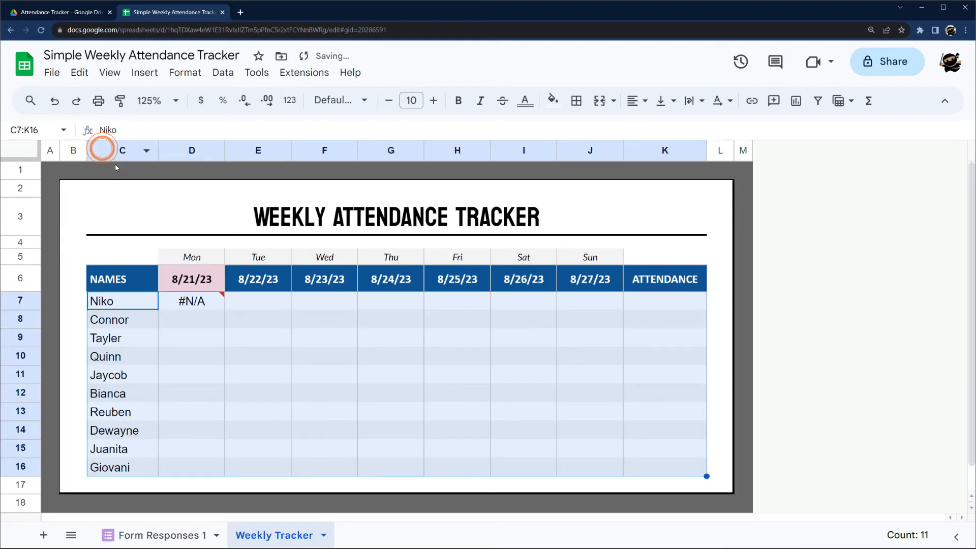
{"action": "left_click", "coordinate": [191, 300]}
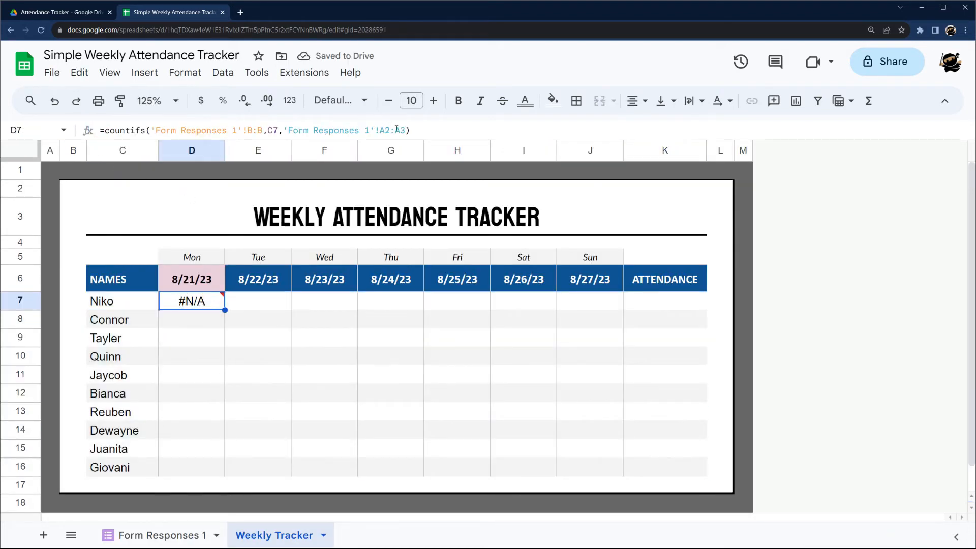
{"action": "double_click", "coordinate": [191, 301]}
{"action": "type", "text": ","}
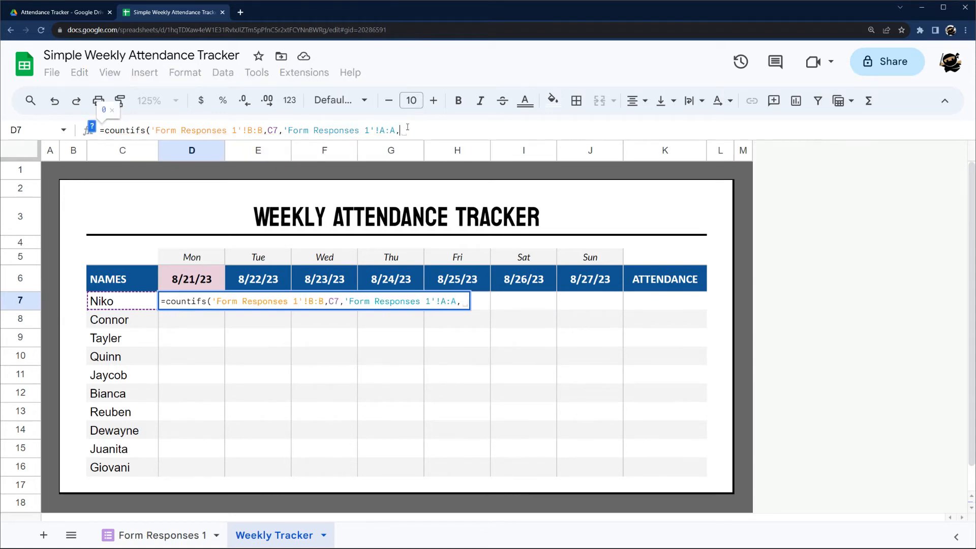
{"action": "type", "text": "\">=\""}
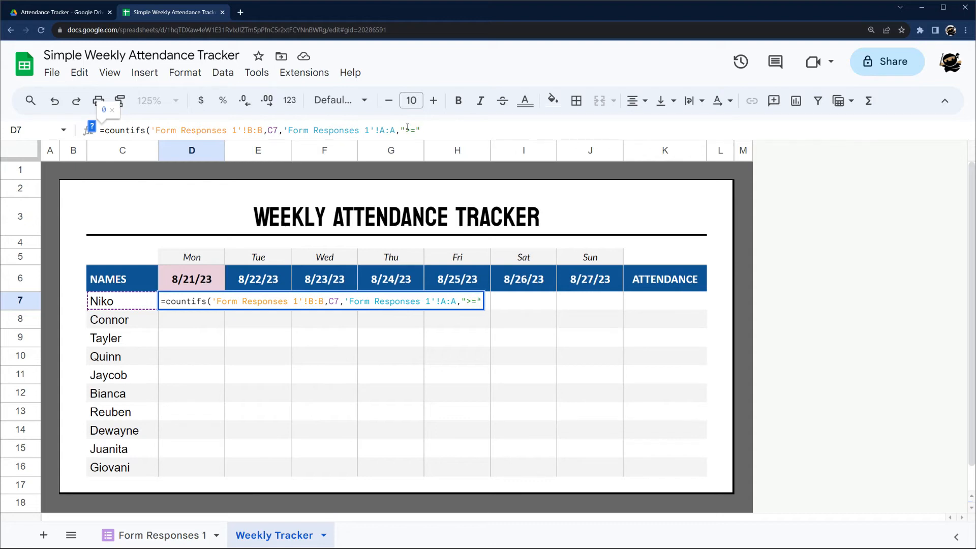
{"action": "type", "text": "&"}
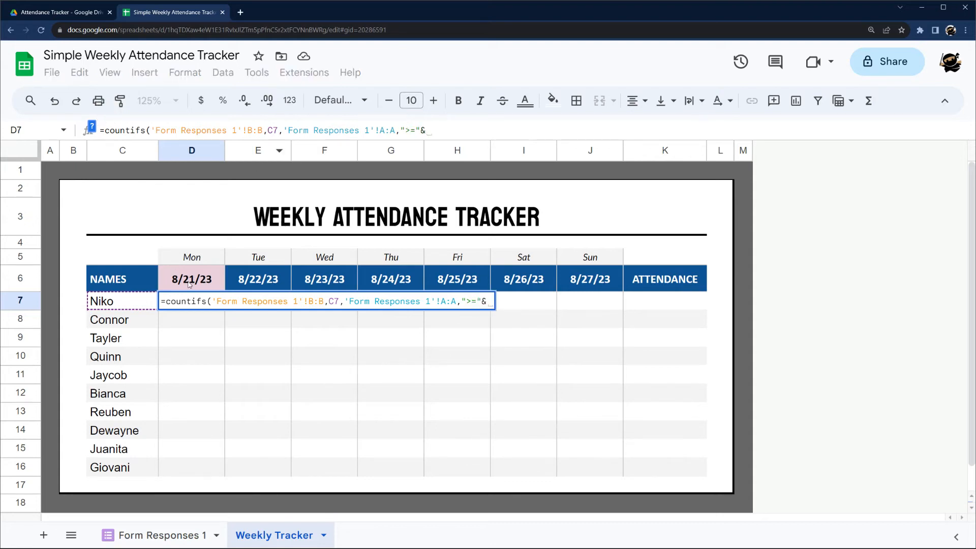
{"action": "left_click", "coordinate": [191, 279]}
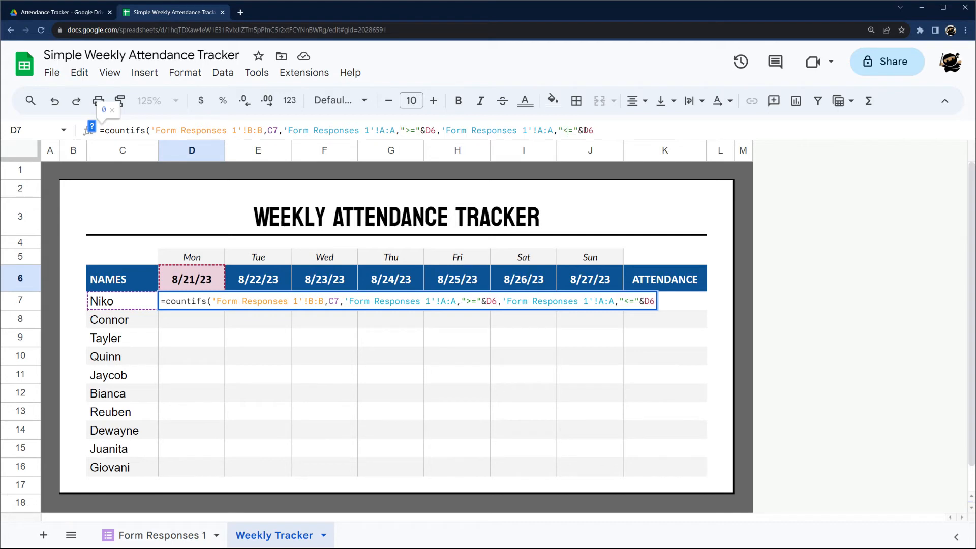
{"action": "type", "text": "+1"}
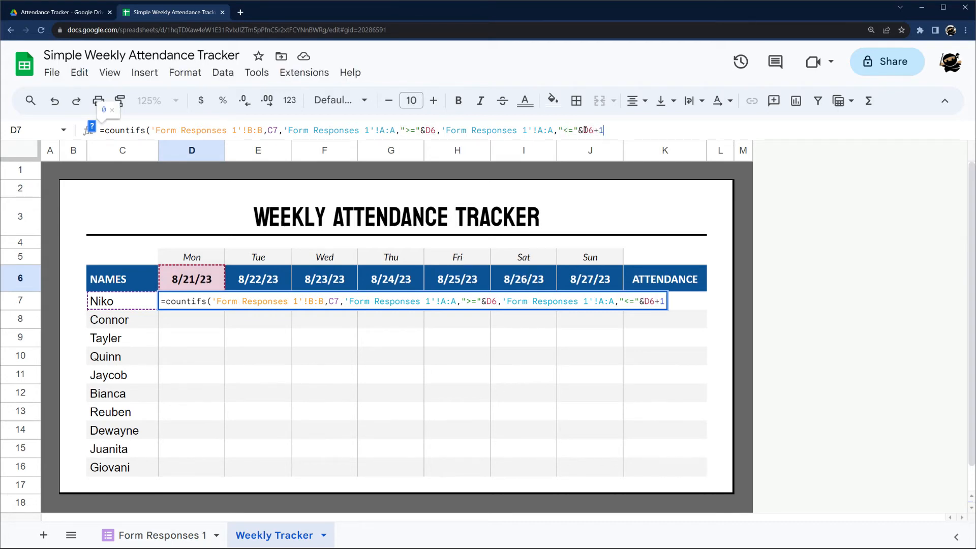
{"action": "key", "text": "Enter"}
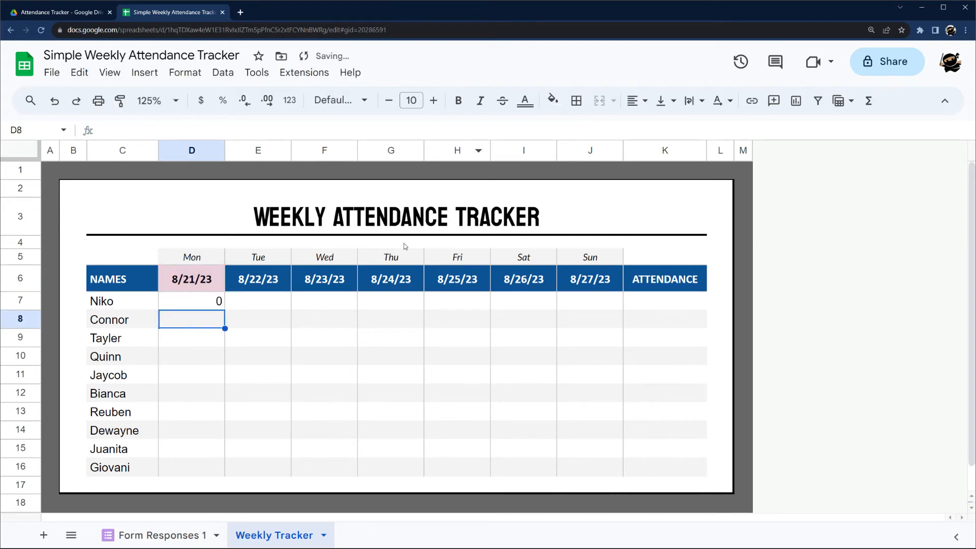
Lock the references in D7's COUNTIFS formula and fill it across to J7.
{"action": "left_click", "coordinate": [192, 301]}
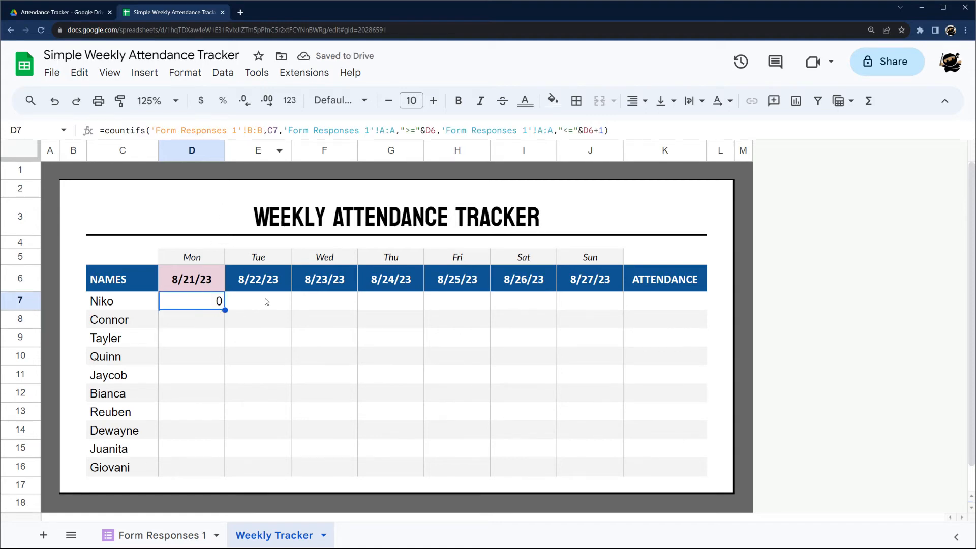
{"action": "double_click", "coordinate": [192, 301]}
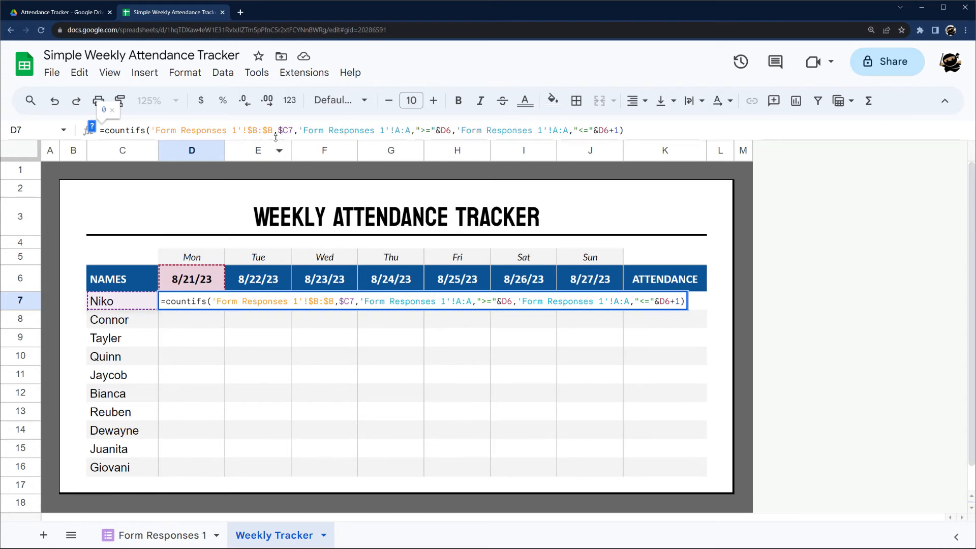
{"action": "double_click", "coordinate": [285, 130]}
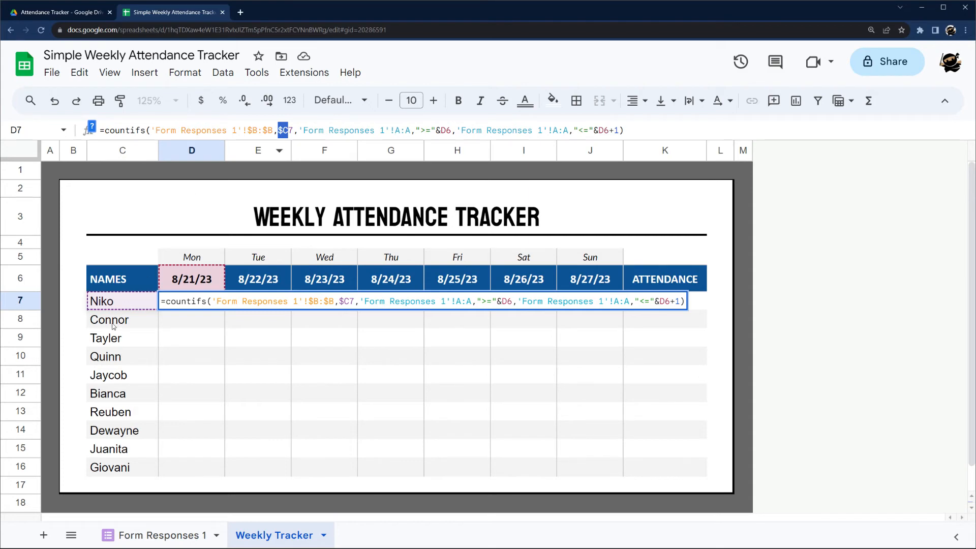
{"action": "mouse_move", "coordinate": [359, 168]}
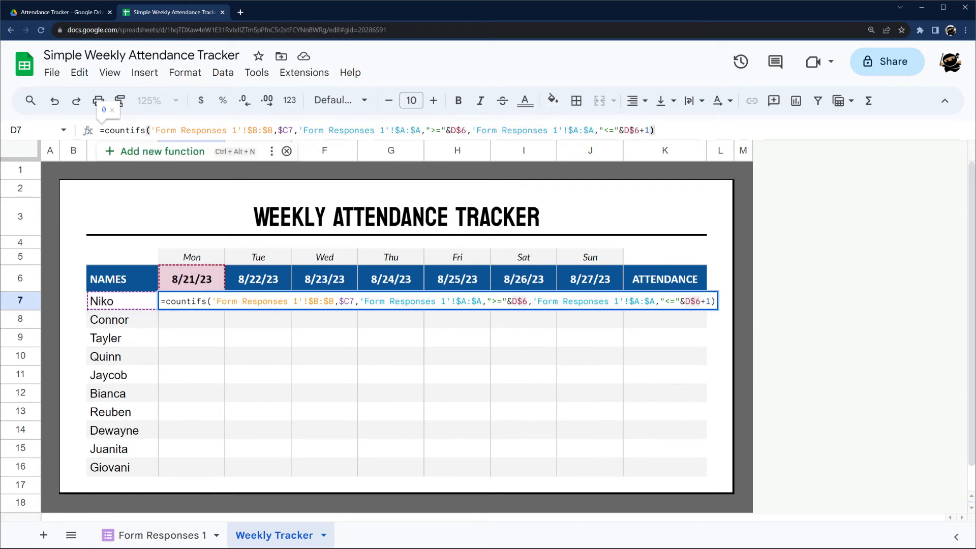
{"action": "key", "text": "Enter"}
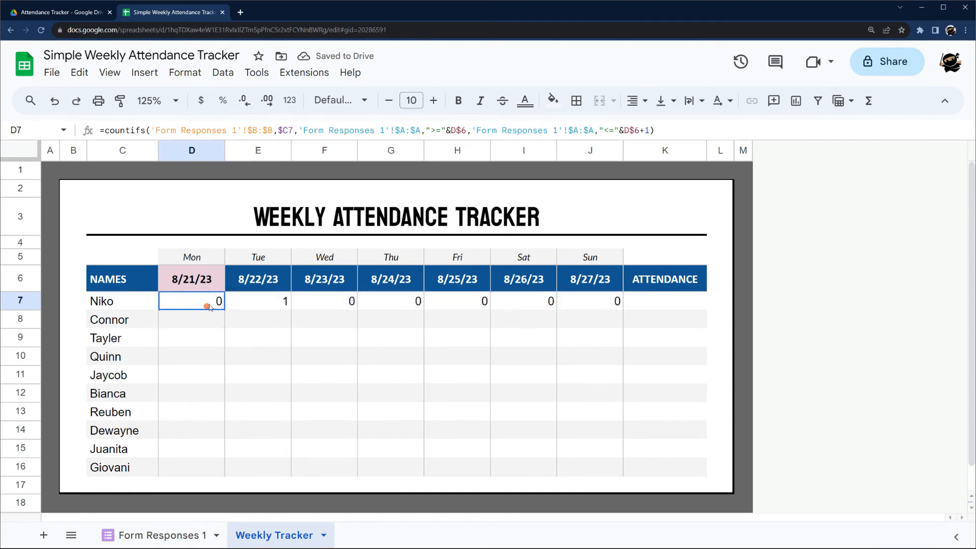
Fill the D7:J7 count formulas down to row 16 and check Dewayne's Tuesday count in E14.
{"action": "left_click_drag", "start_coordinate": [207, 300], "coordinate": [616, 301]}
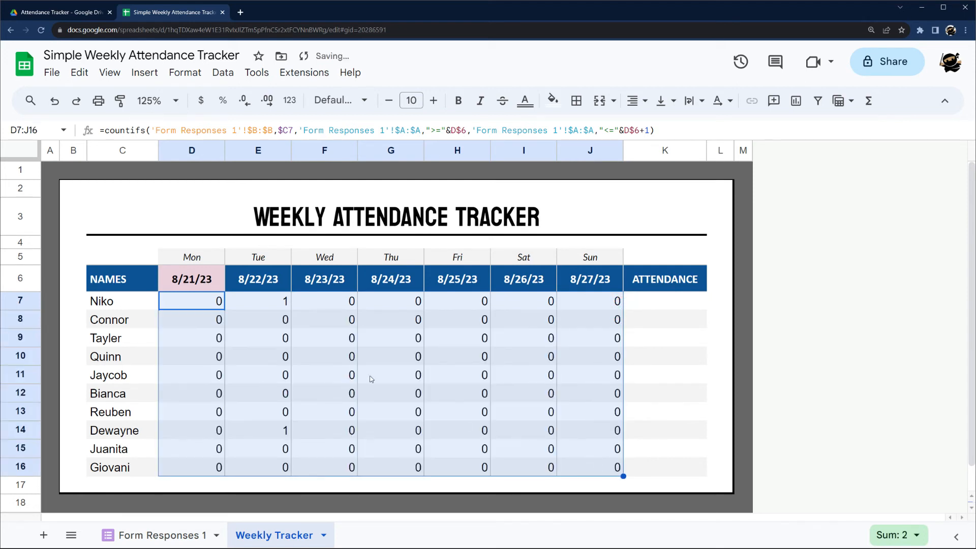
{"action": "left_click", "coordinate": [280, 430]}
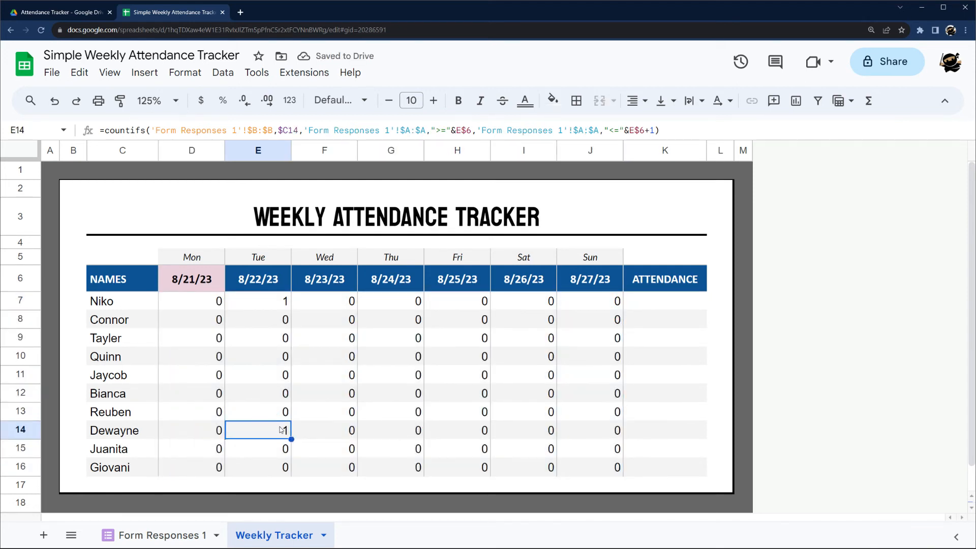
{"action": "type", "text": "1"}
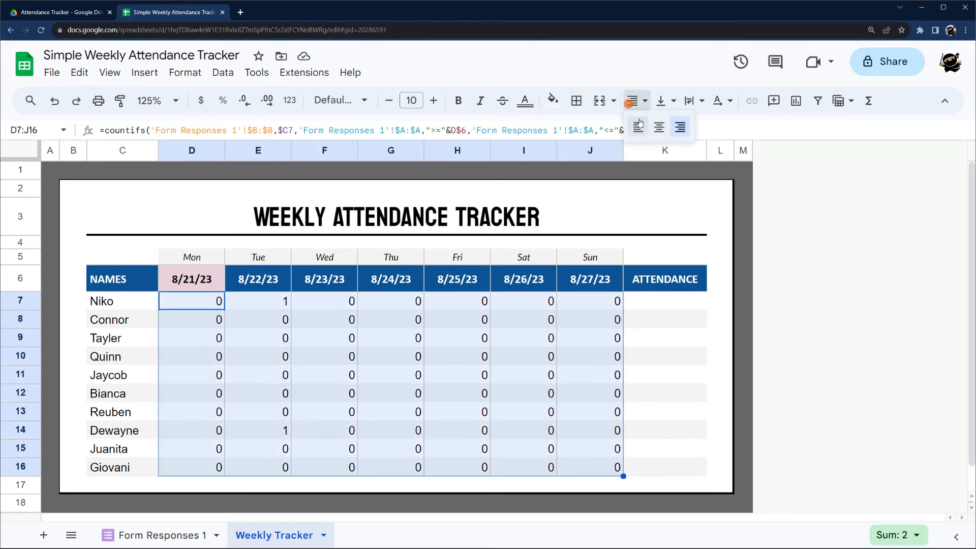
Add a conditional formatting rule that fills count cells equal to a value with a highlight colour.
{"action": "left_click", "coordinate": [185, 72]}
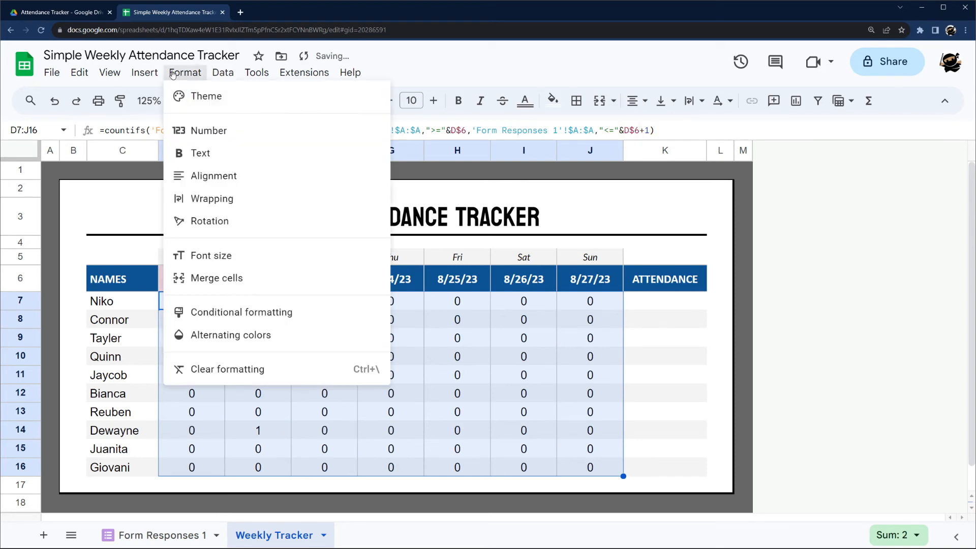
{"action": "left_click", "coordinate": [242, 312]}
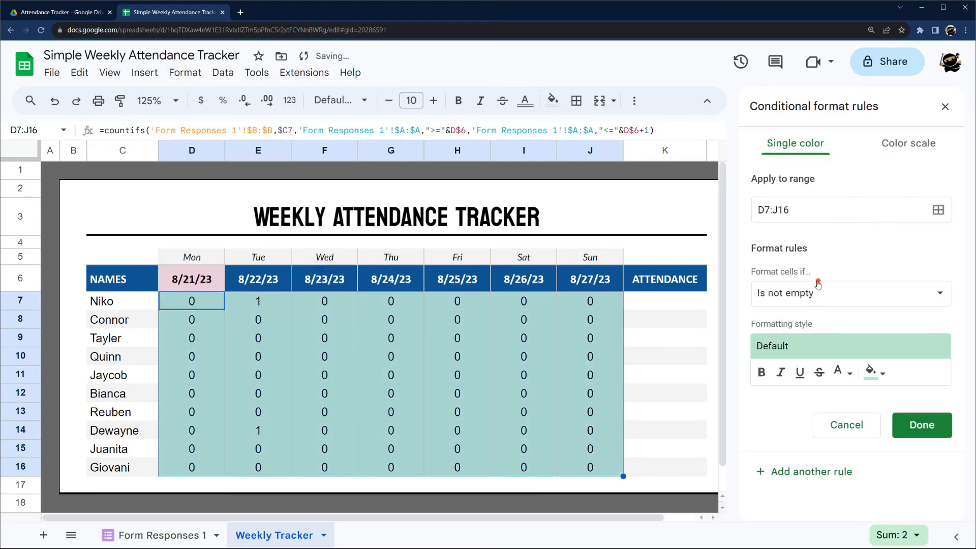
{"action": "left_click", "coordinate": [851, 293]}
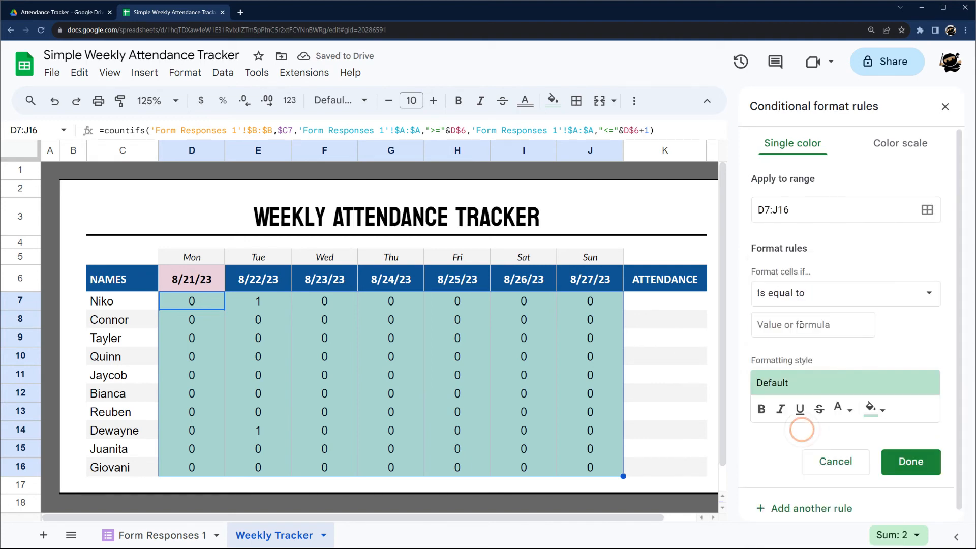
{"action": "left_click", "coordinate": [876, 408]}
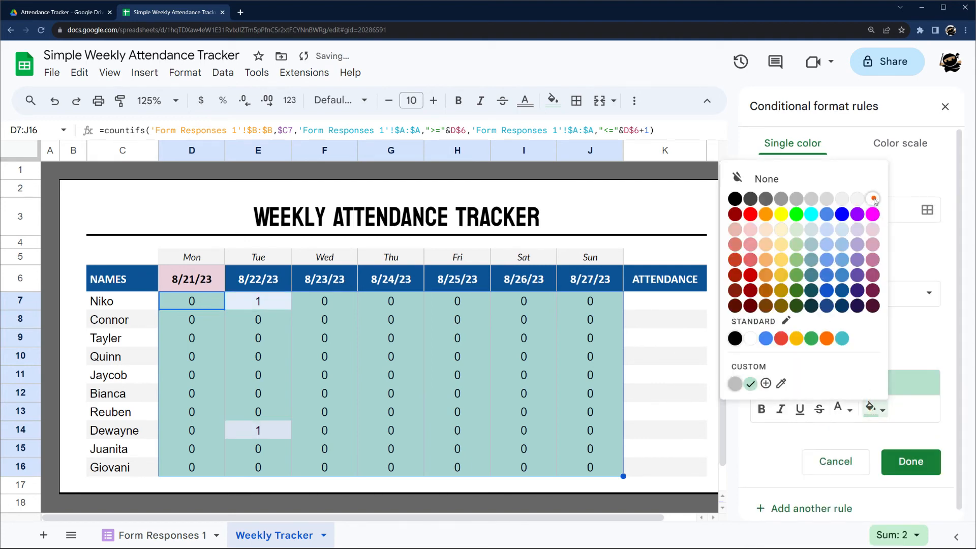
{"action": "left_click", "coordinate": [872, 199]}
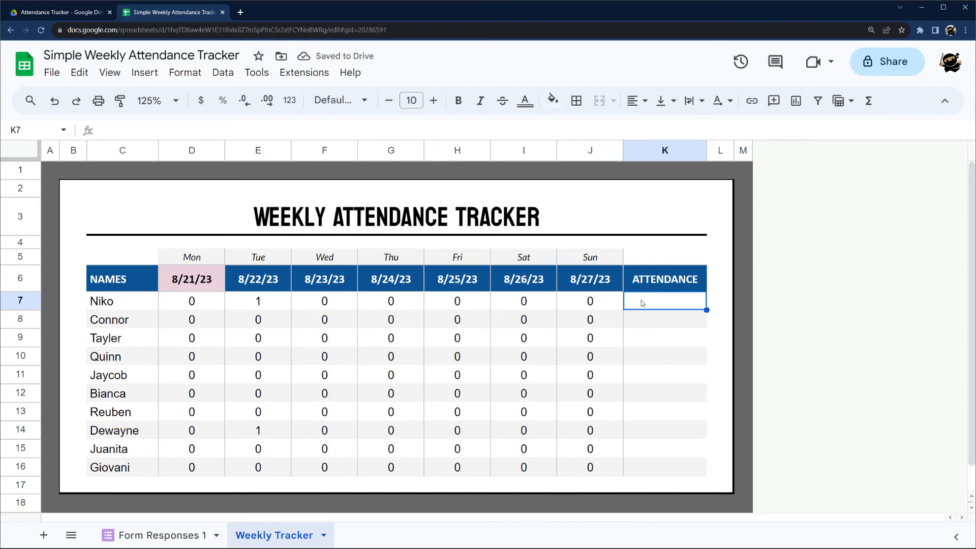
Enter =sum(D7:J7)/7 as Niko's attendance and format it as a percentage.
{"action": "type", "text": "=sum("}
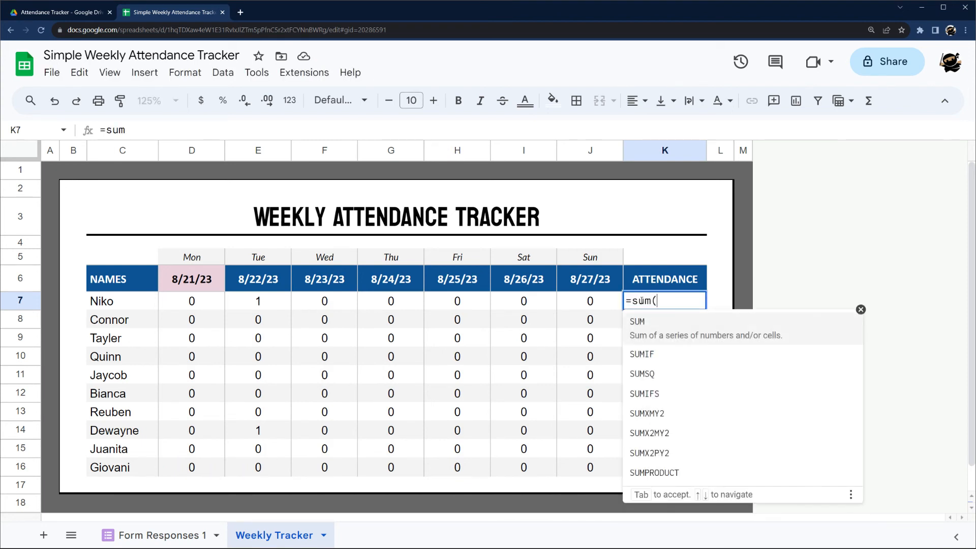
{"action": "left_click_drag", "start_coordinate": [191, 300], "coordinate": [590, 319]}
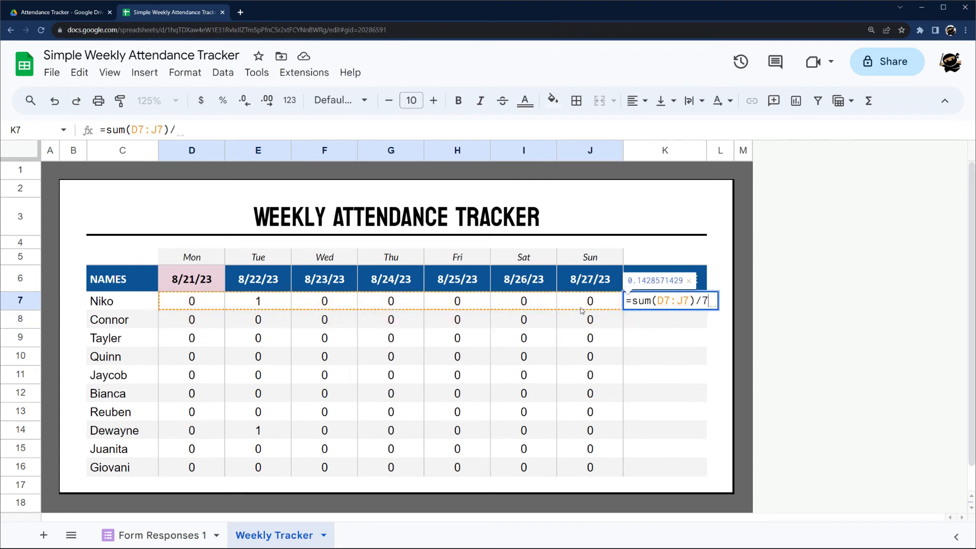
{"action": "key", "text": "Enter"}
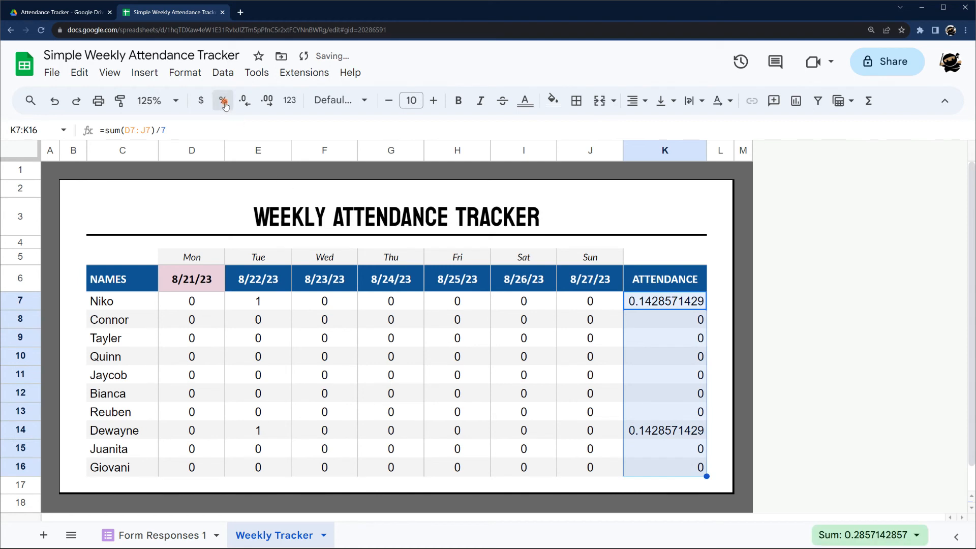
{"action": "left_click", "coordinate": [223, 100]}
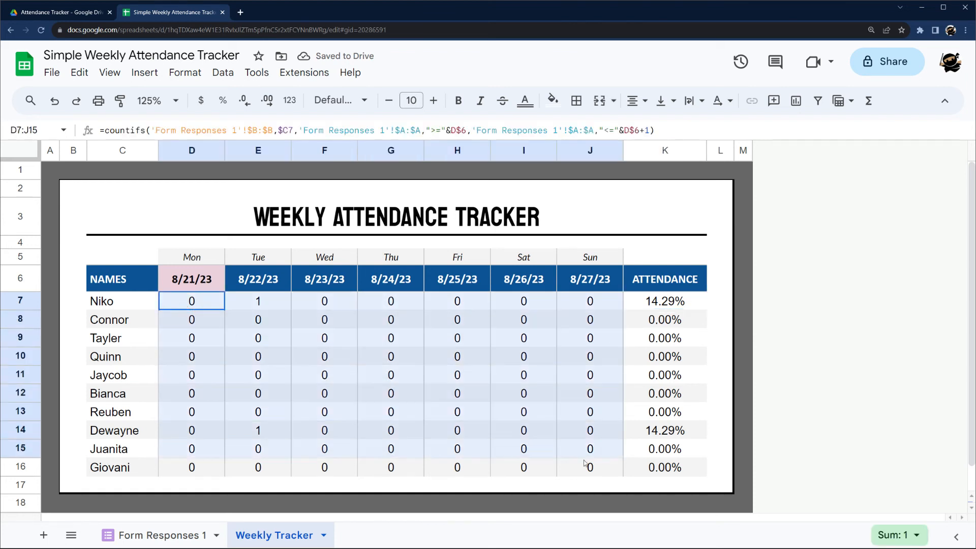
Review the Tuesday column counts, then return to Niko's attendance formula in K7.
{"action": "left_click", "coordinate": [258, 301]}
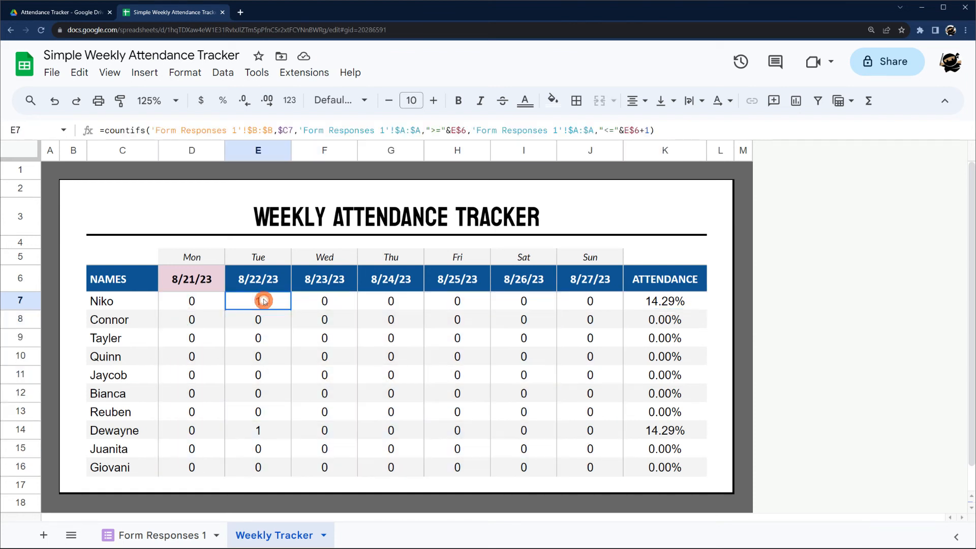
{"action": "left_click_drag", "start_coordinate": [257, 301], "coordinate": [257, 466]}
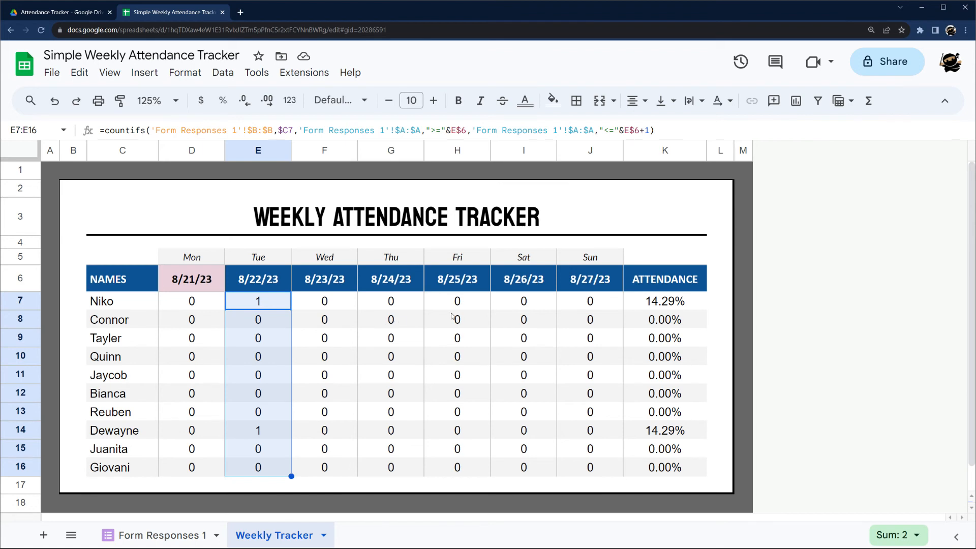
{"action": "left_click", "coordinate": [665, 300]}
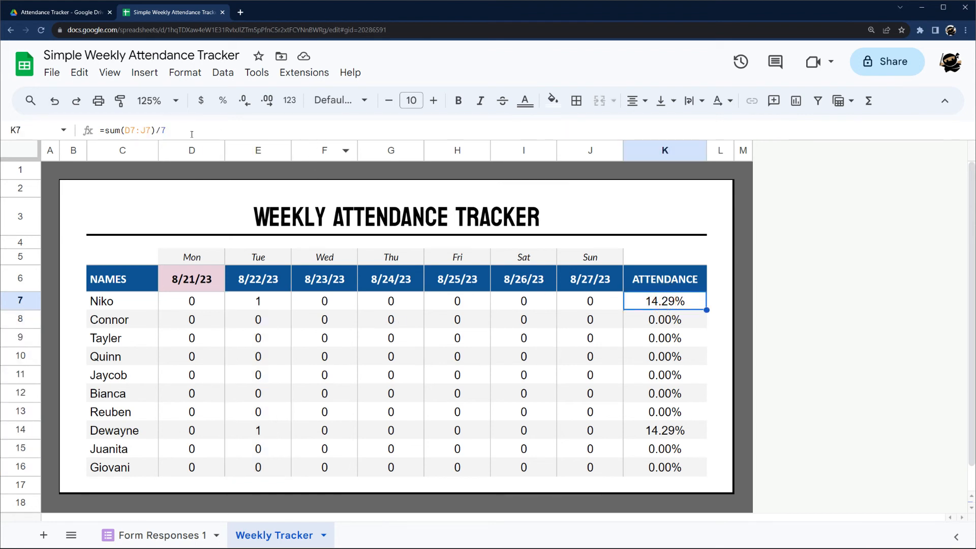
Replace K7's /7 divisor with countif(D6:J6,"<="&today()) and recheck the formula.
{"action": "double_click", "coordinate": [665, 300]}
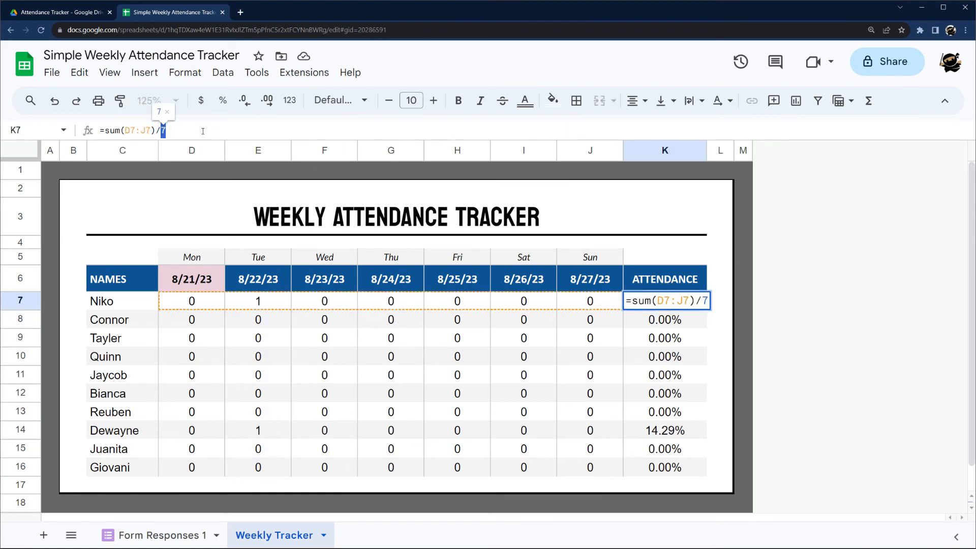
{"action": "type", "text": "countif(D6:J6"}
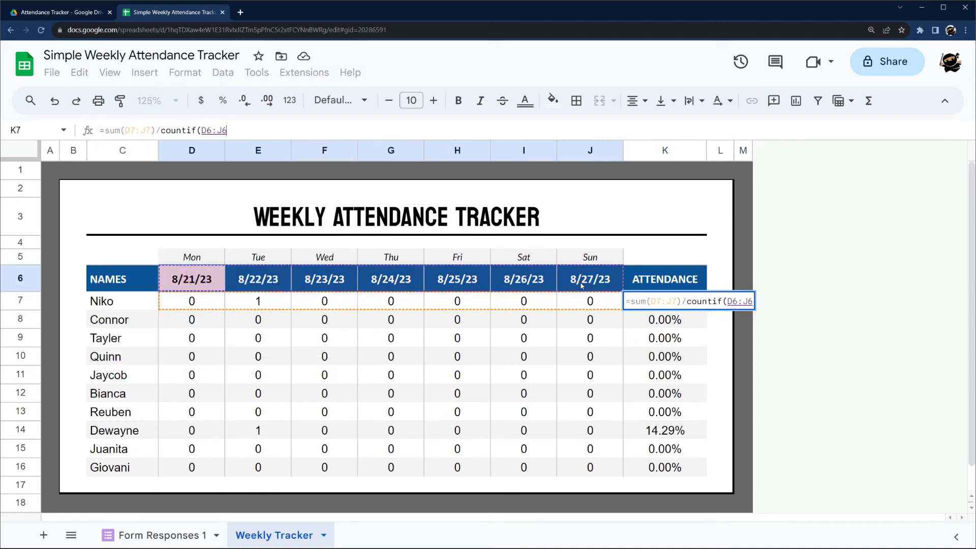
{"action": "type", "text": ",\""}
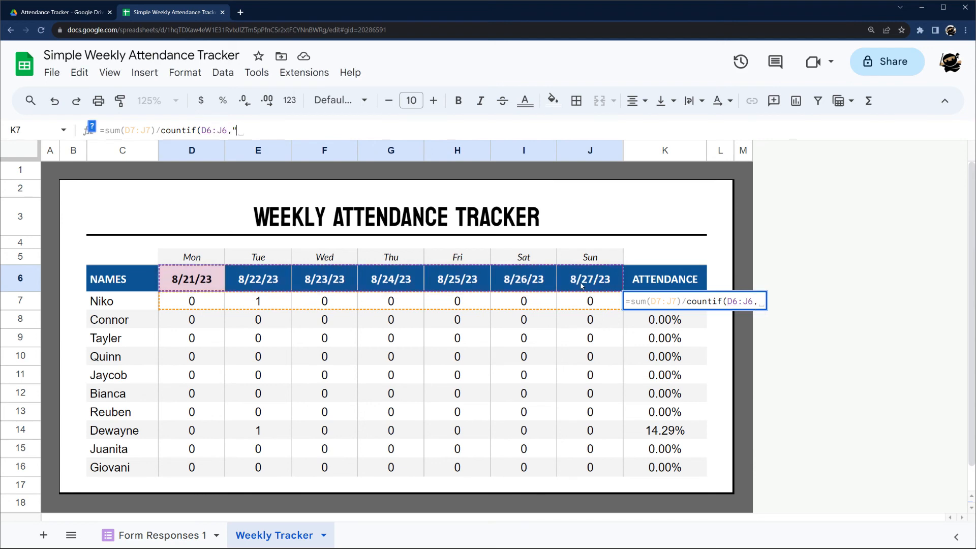
{"action": "type", "text": "<=\"&"}
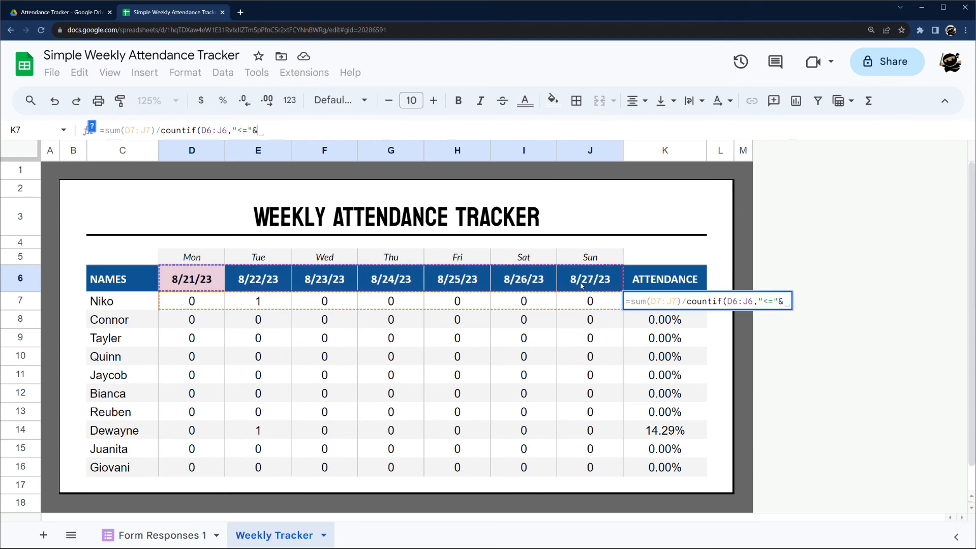
{"action": "type", "text": "today())"}
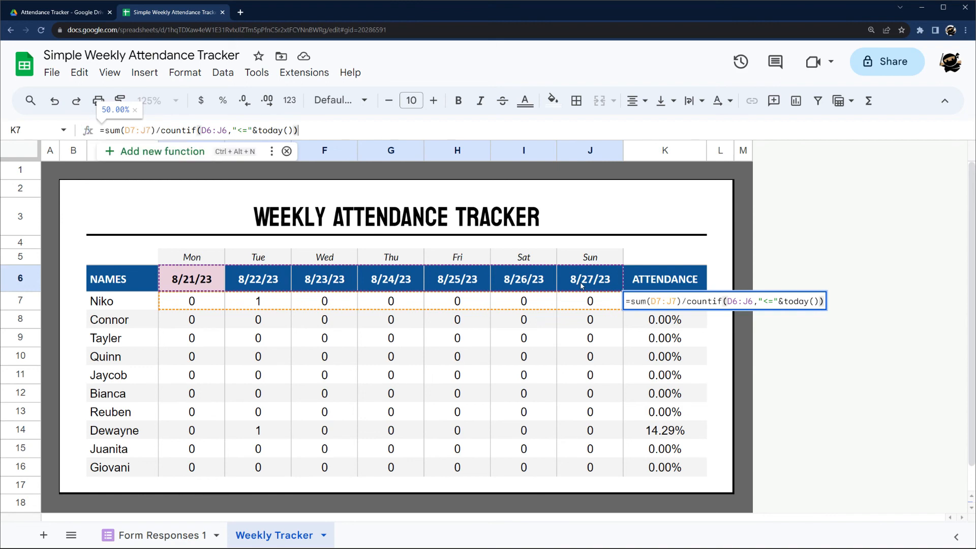
{"action": "key", "text": "Enter"}
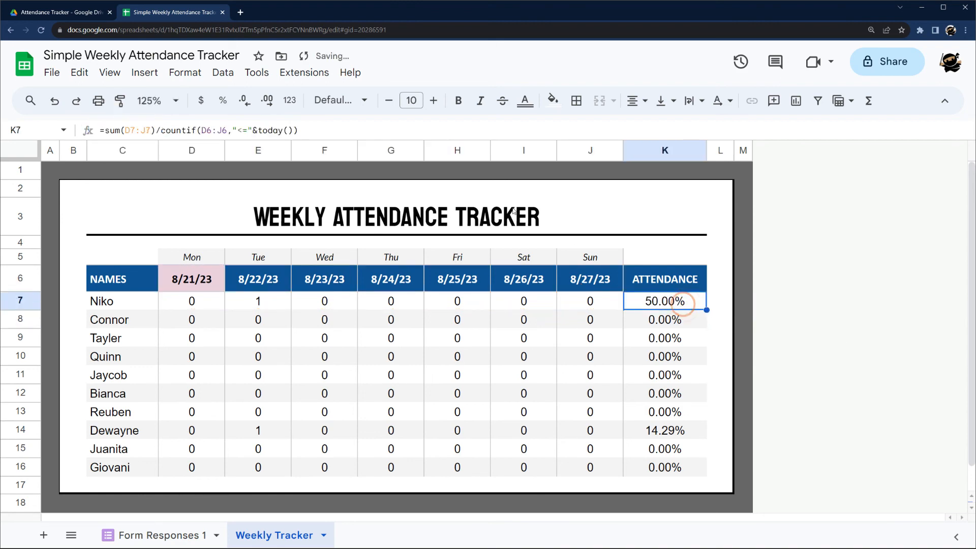
{"action": "double_click", "coordinate": [665, 301]}
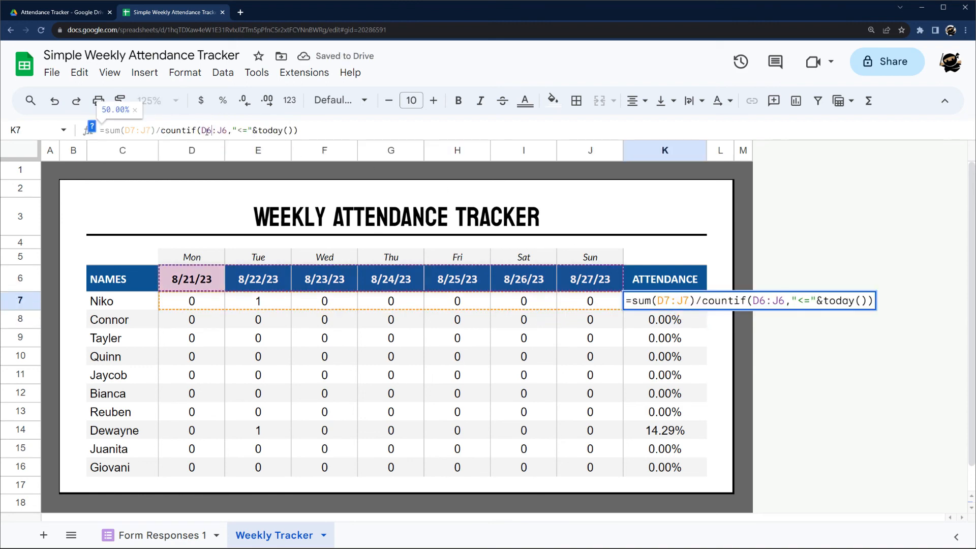
{"action": "key", "text": "Enter"}
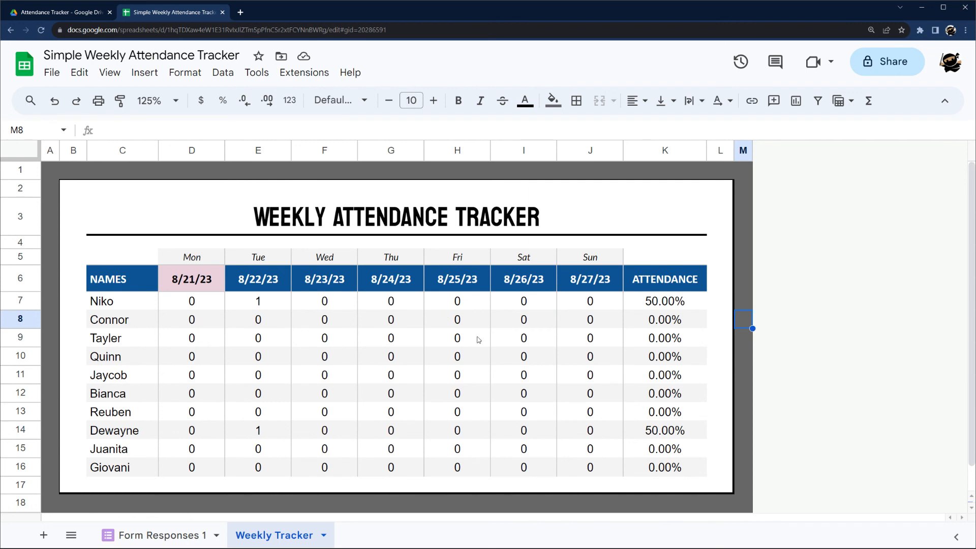
{"action": "mouse_move", "coordinate": [438, 297]}
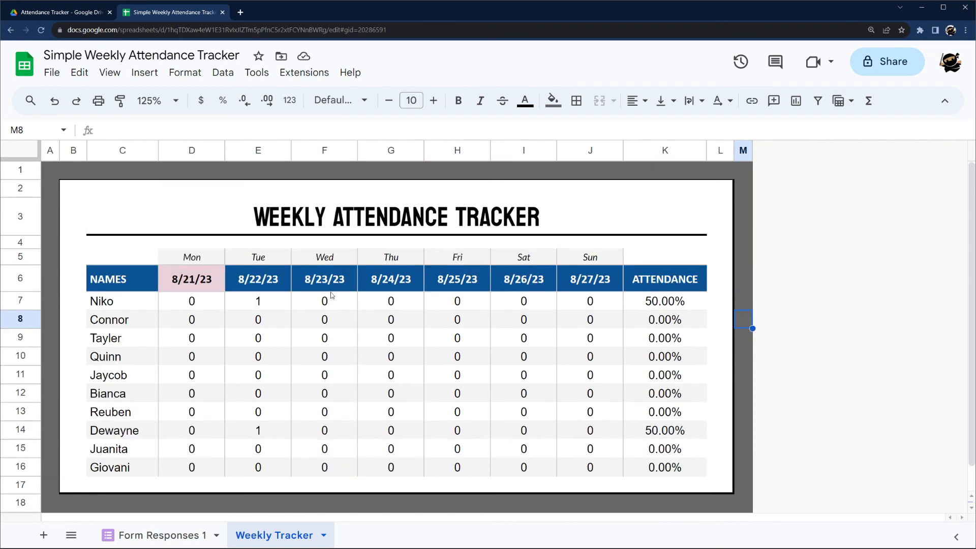
{"action": "mouse_move", "coordinate": [343, 299]}
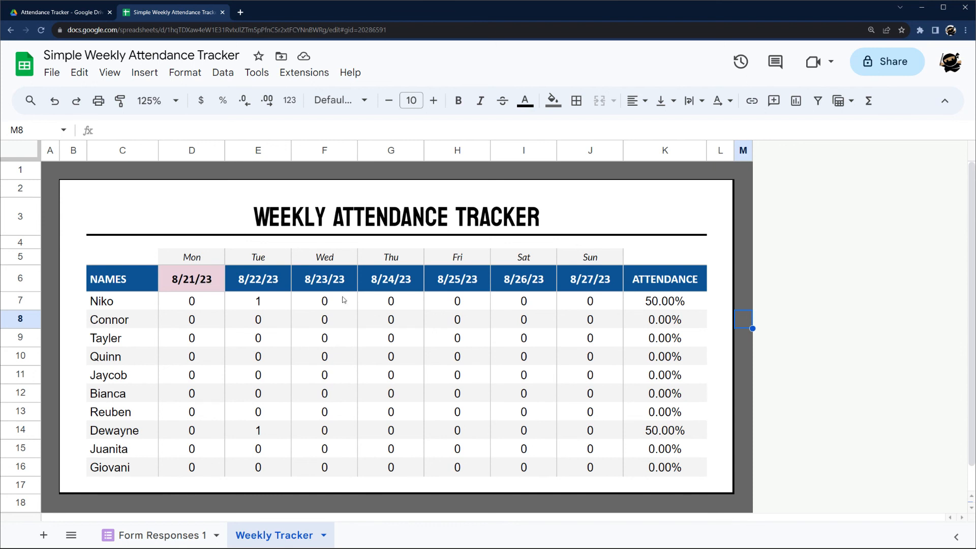
{"action": "mouse_move", "coordinate": [613, 318]}
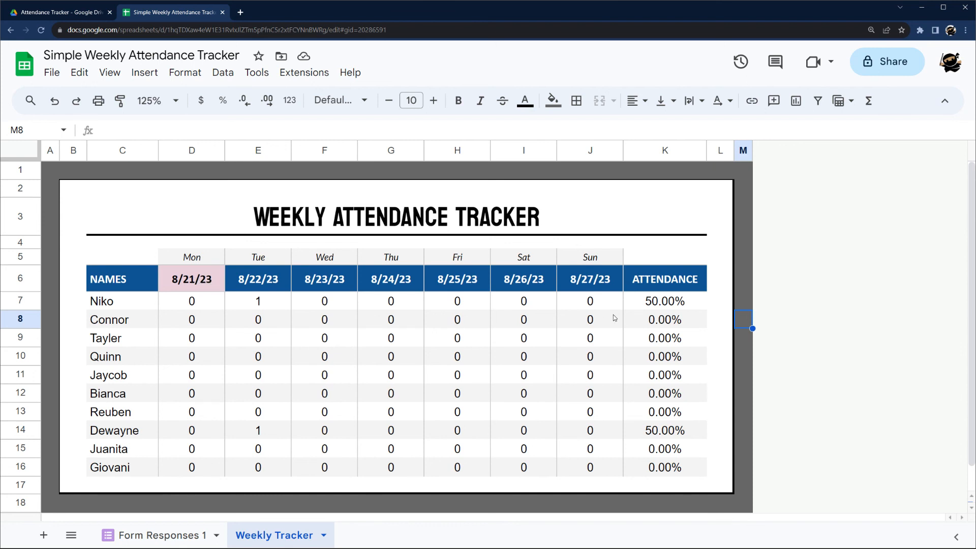
{"action": "mouse_move", "coordinate": [621, 320]}
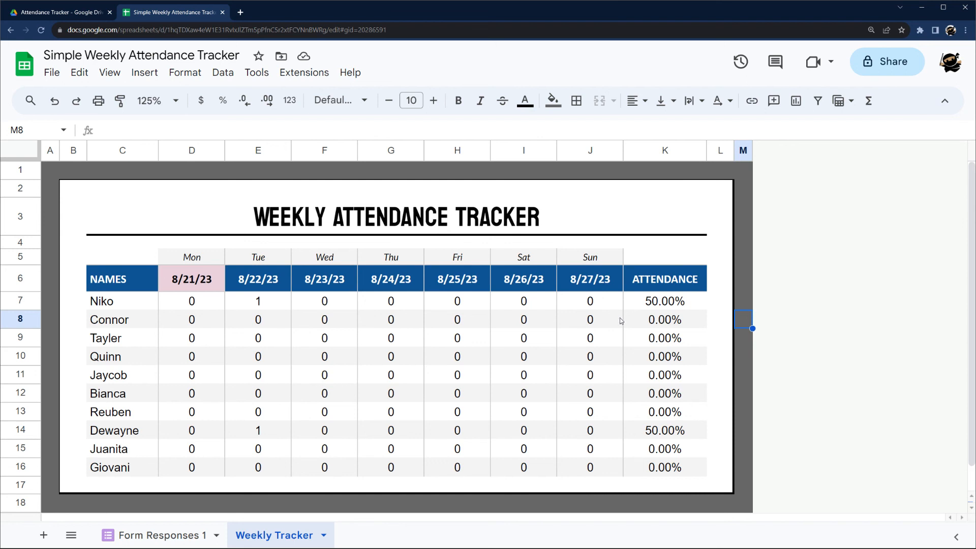
{"action": "mouse_move", "coordinate": [605, 318]}
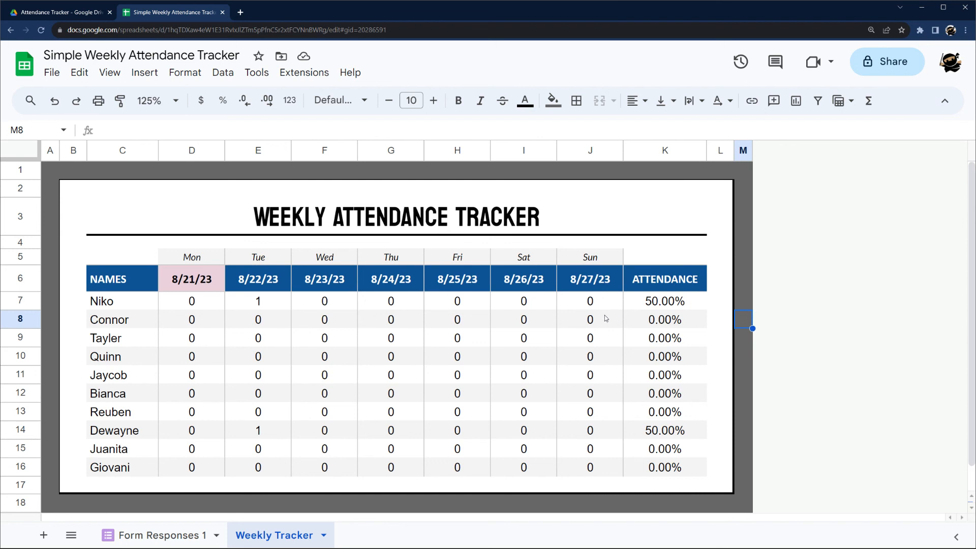